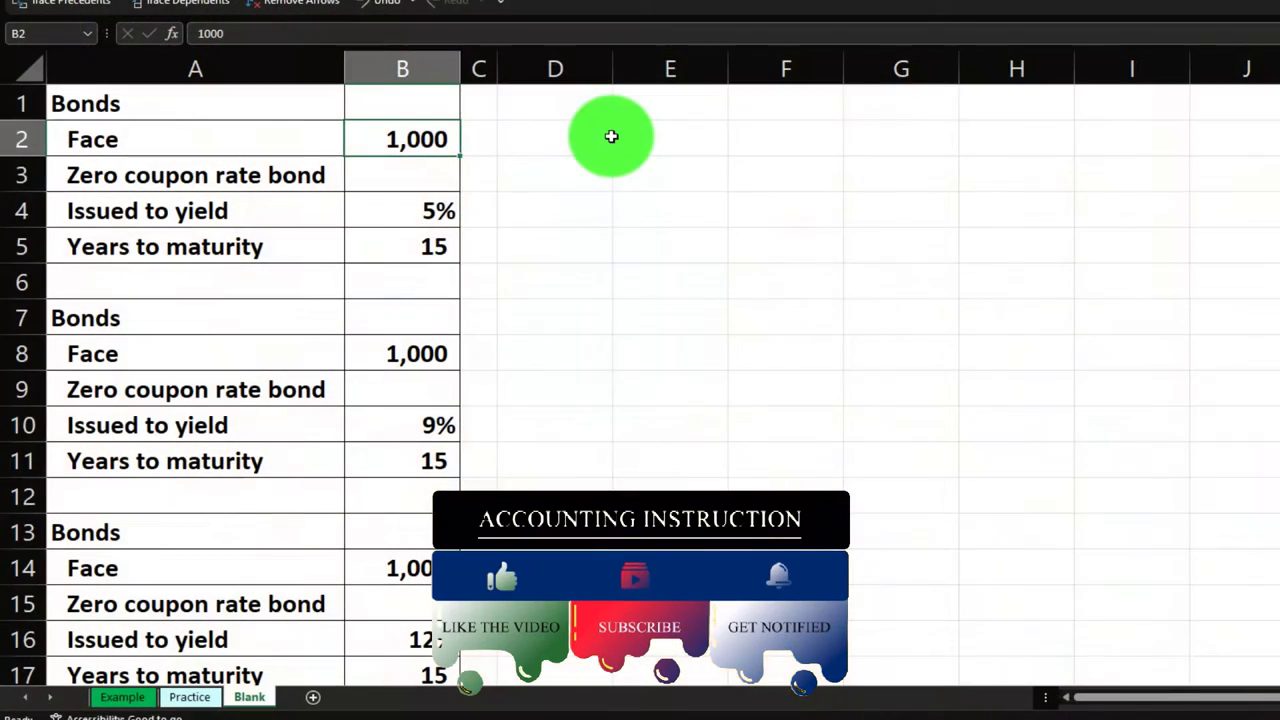
Label D1 Price, D2 PV of interest and D3 PV of face amount, with 0 in E2
{"action": "left_click", "coordinate": [195, 175]}
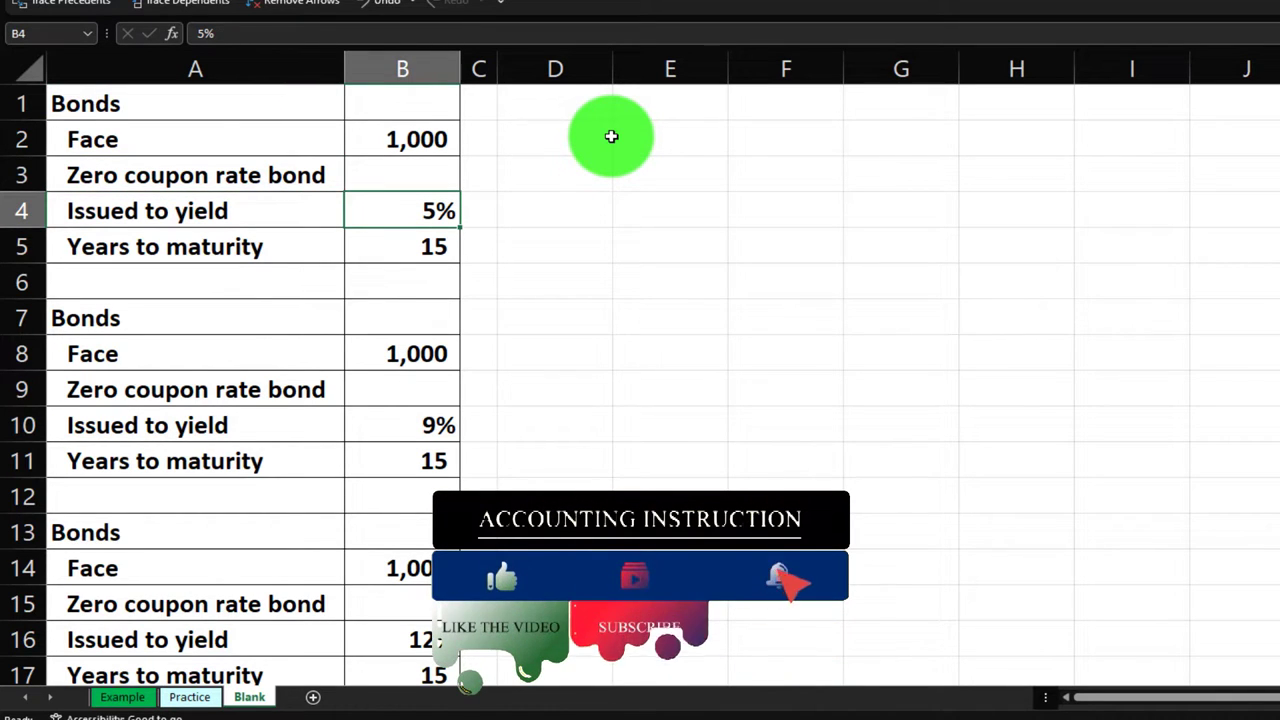
{"action": "left_click", "coordinate": [402, 246]}
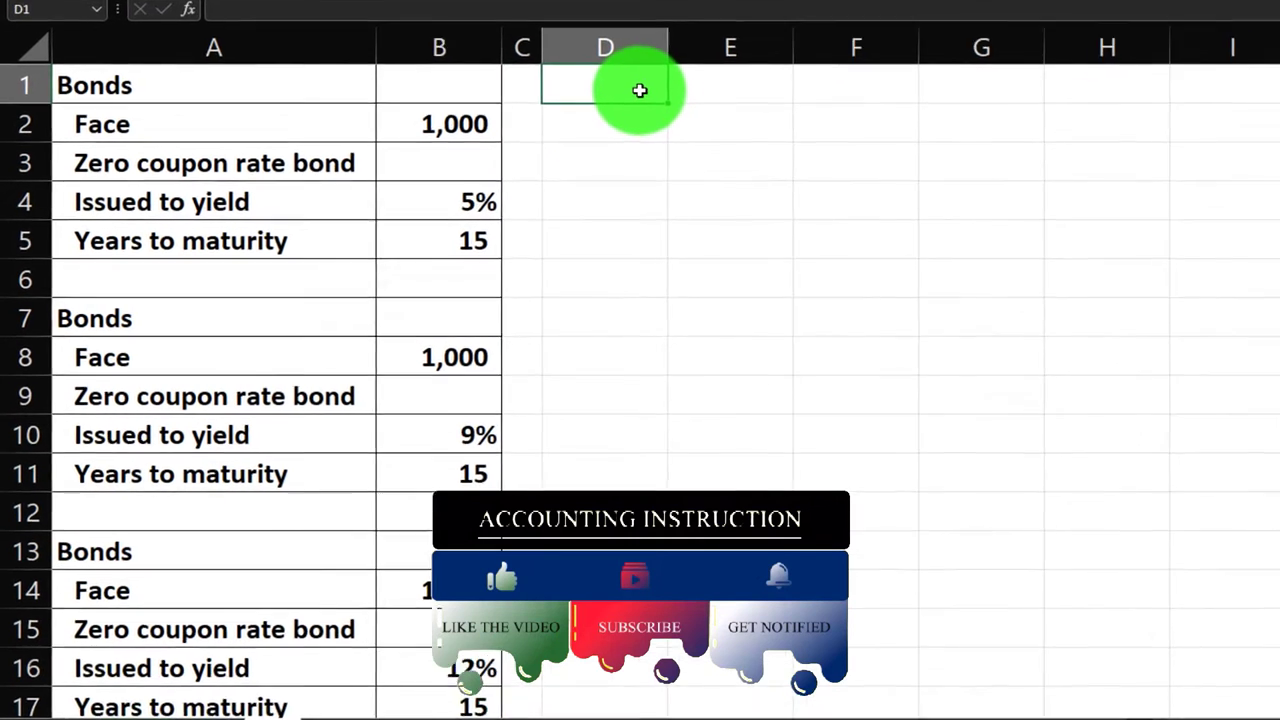
{"action": "type", "text": "Price"}
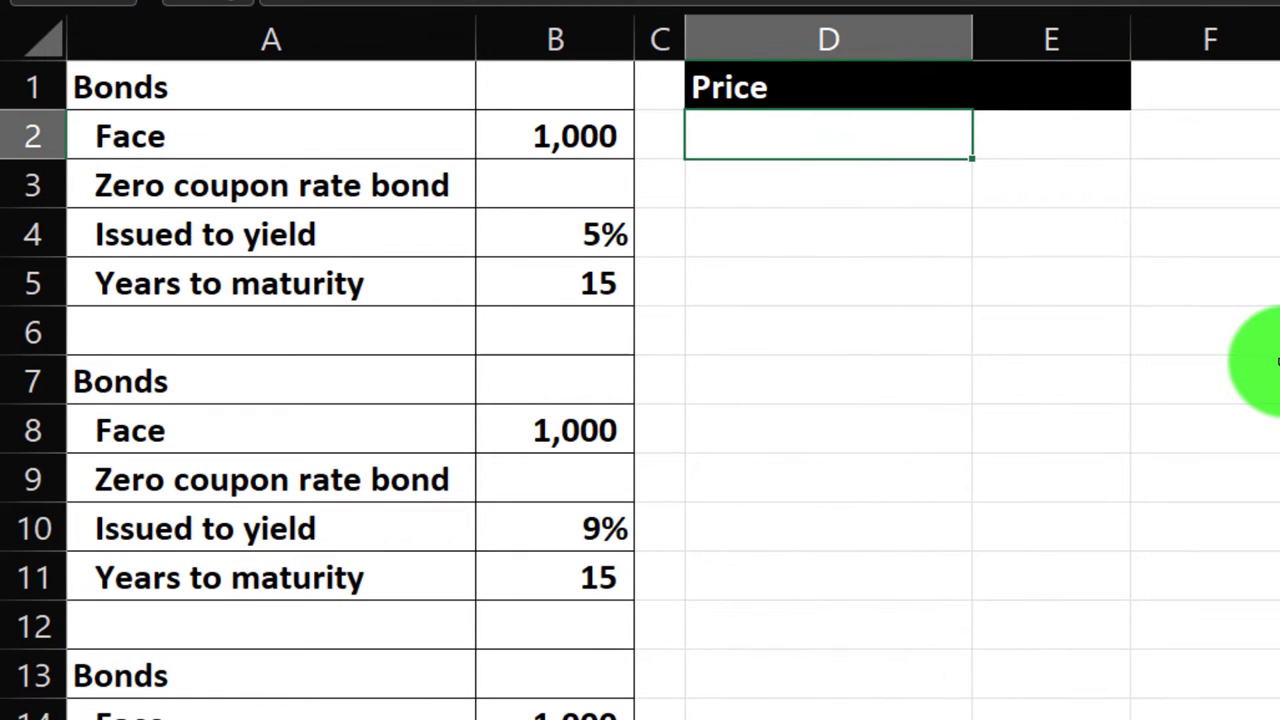
{"action": "type", "text": "PV"}
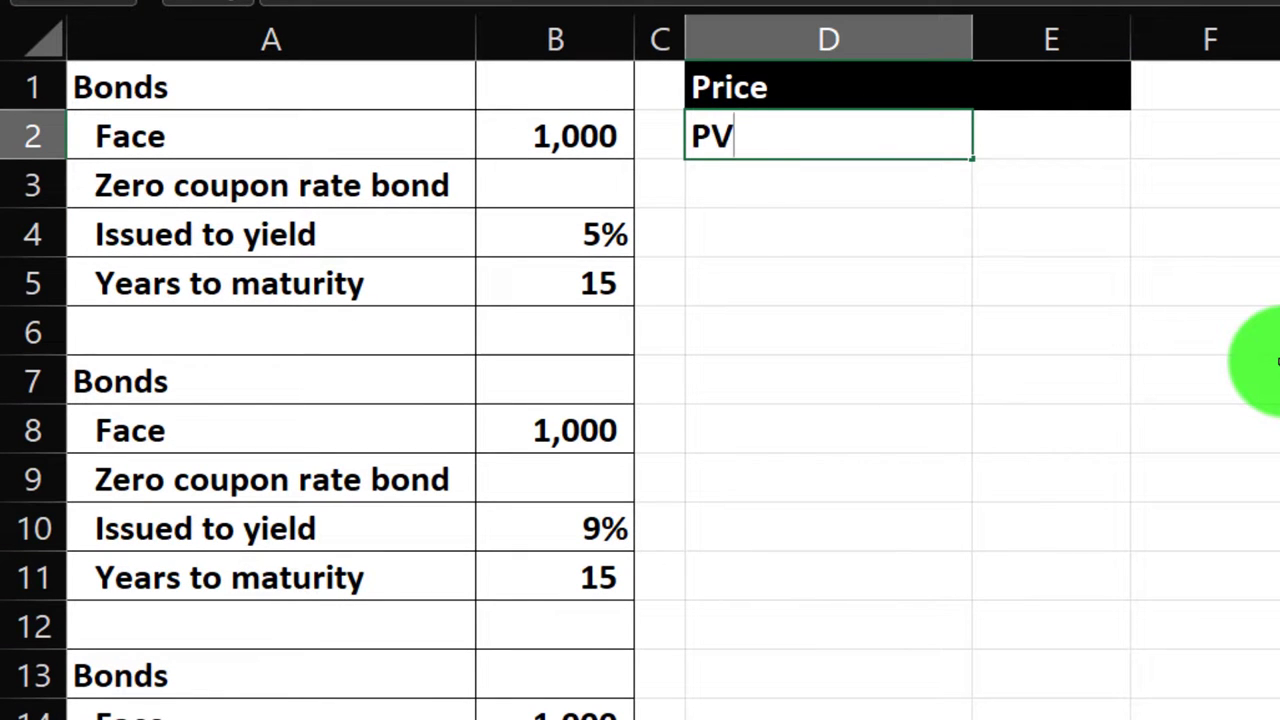
{"action": "type", "text": "of interest"}
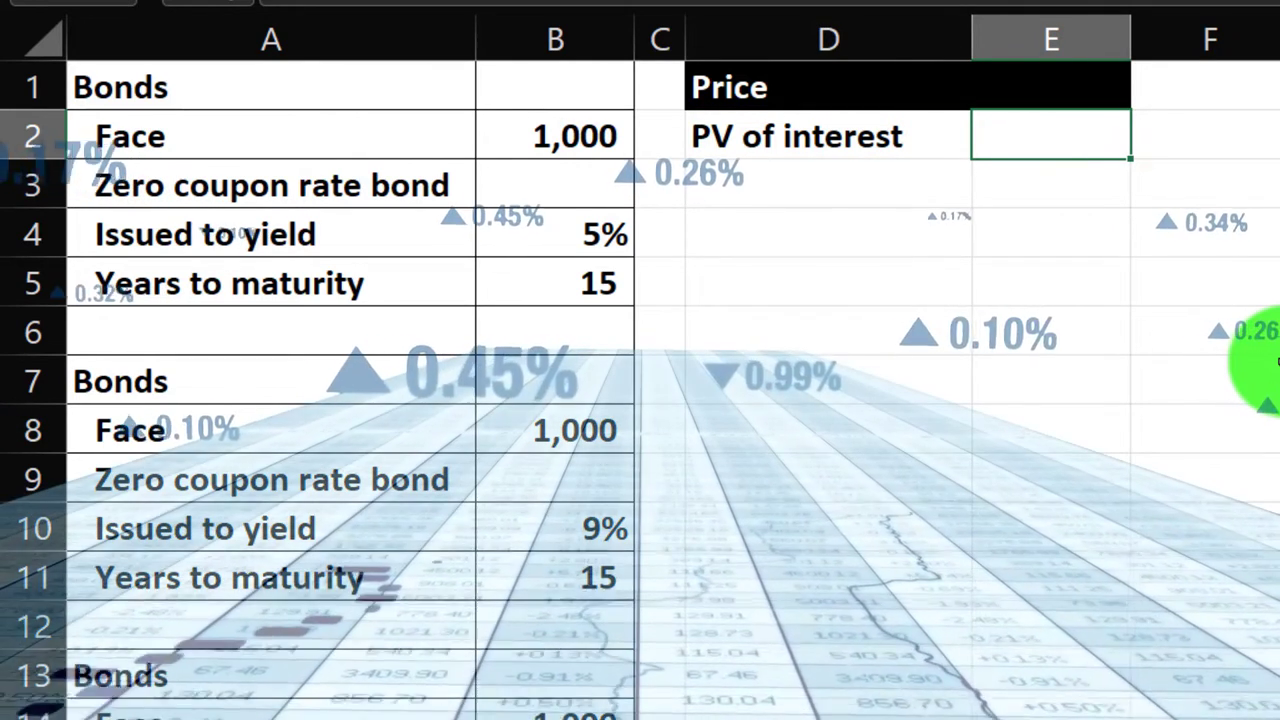
{"action": "left_click", "coordinate": [828, 184]}
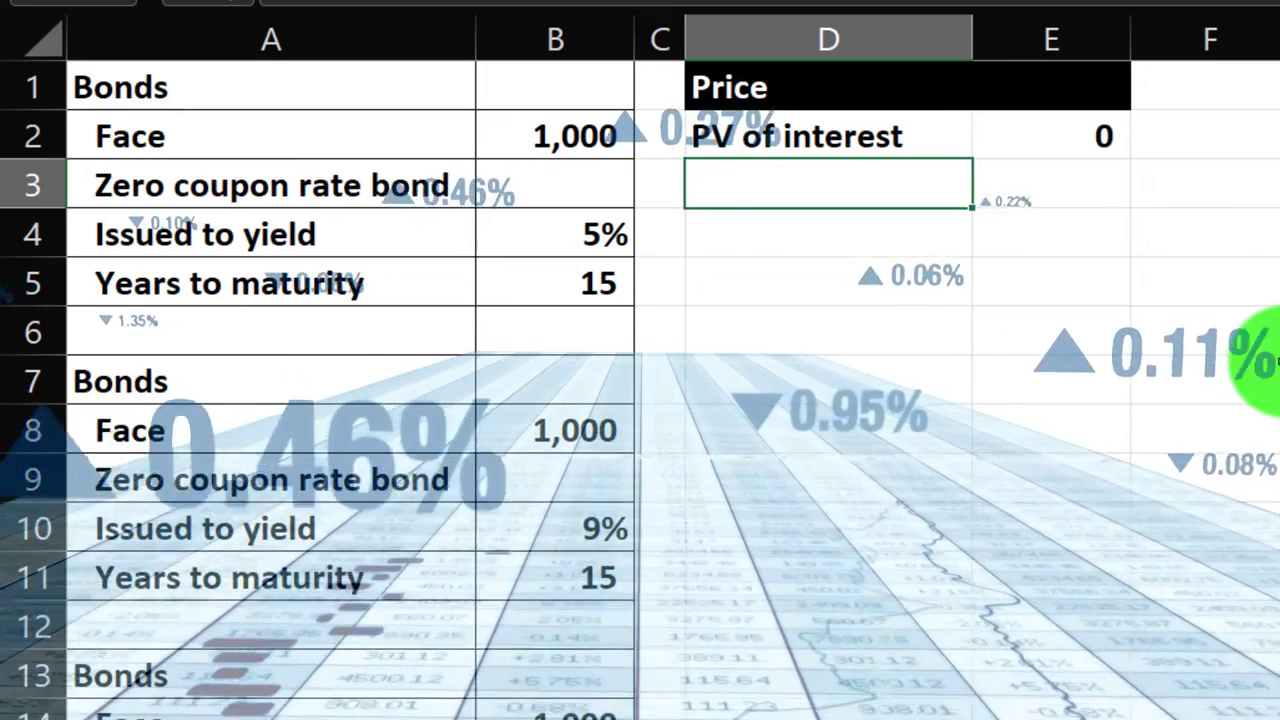
{"action": "type", "text": "PV of interest"}
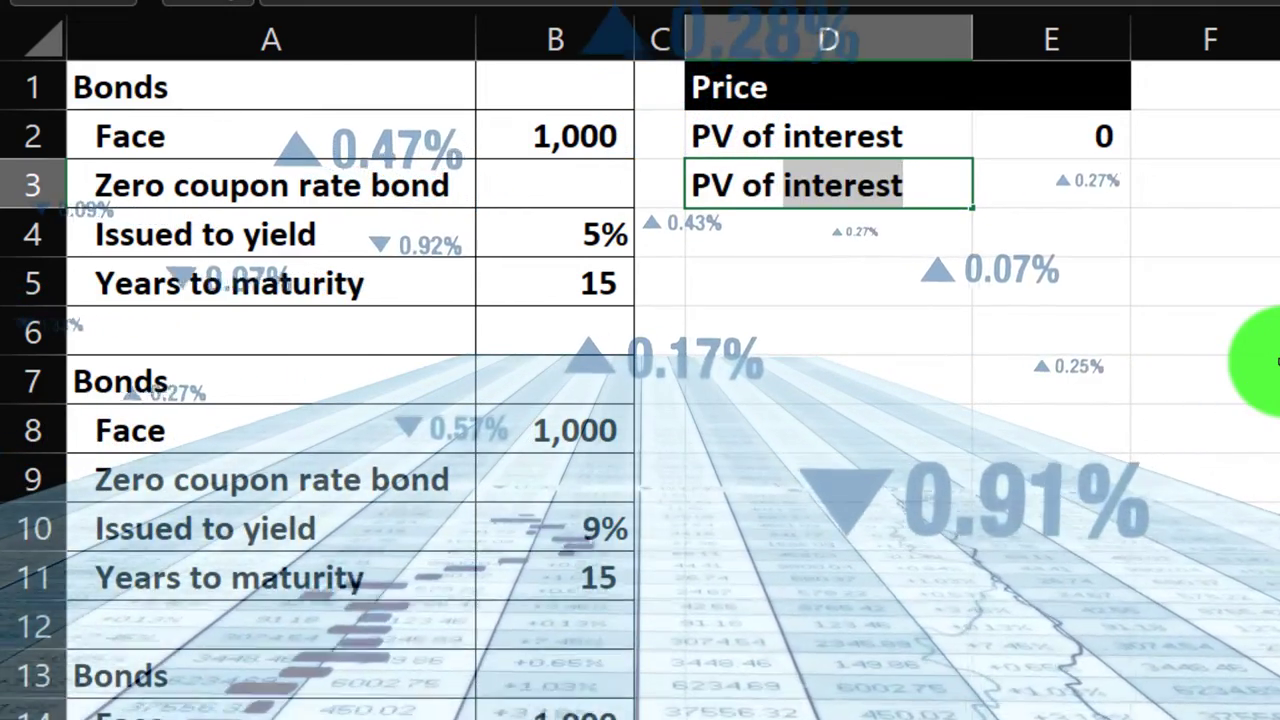
{"action": "type", "text": "PV of face am"}
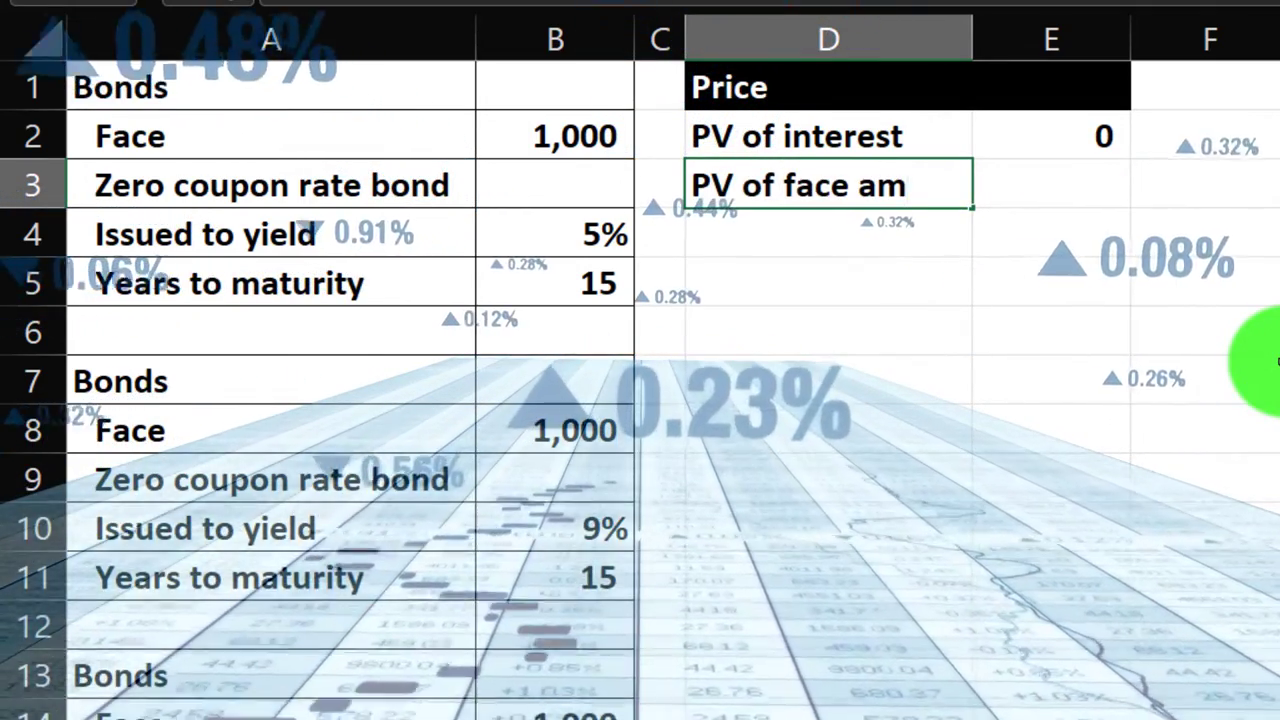
{"action": "left_click", "coordinate": [1050, 185]}
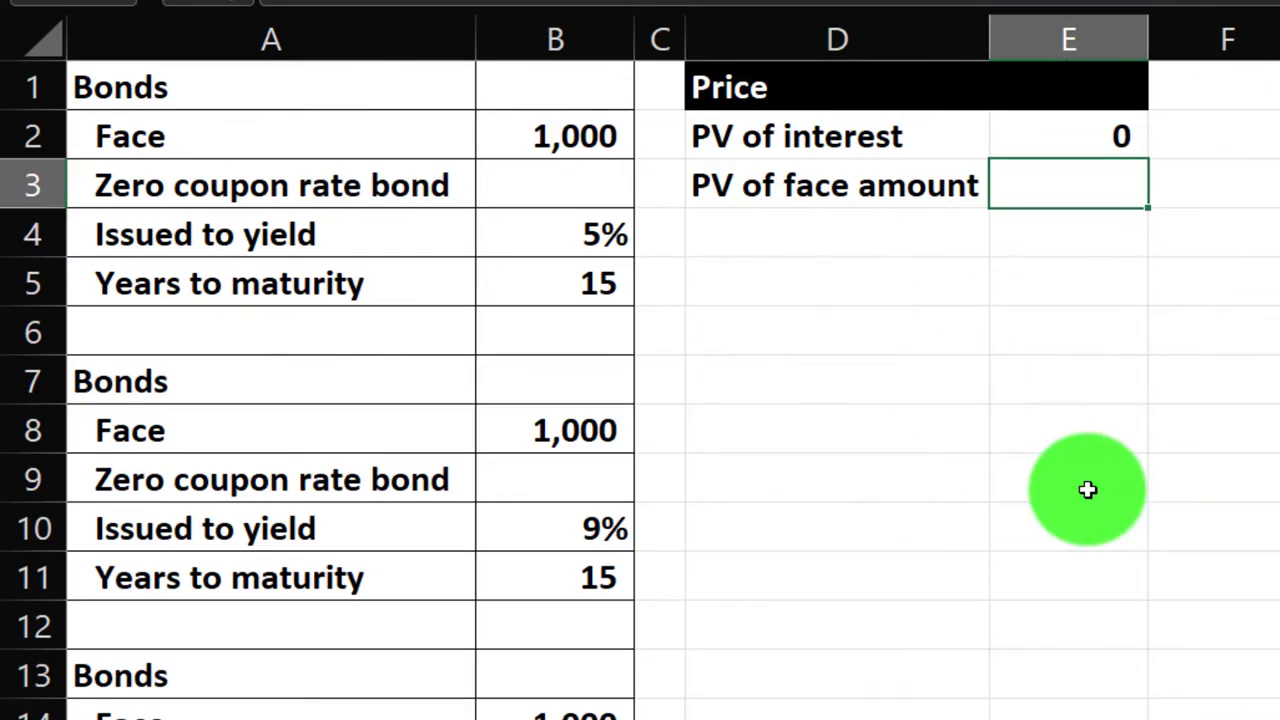
Enter =-PV(B4,B5,,B2) in E3 so the face amount's present value shows 481
{"action": "type", "text": "-pv"}
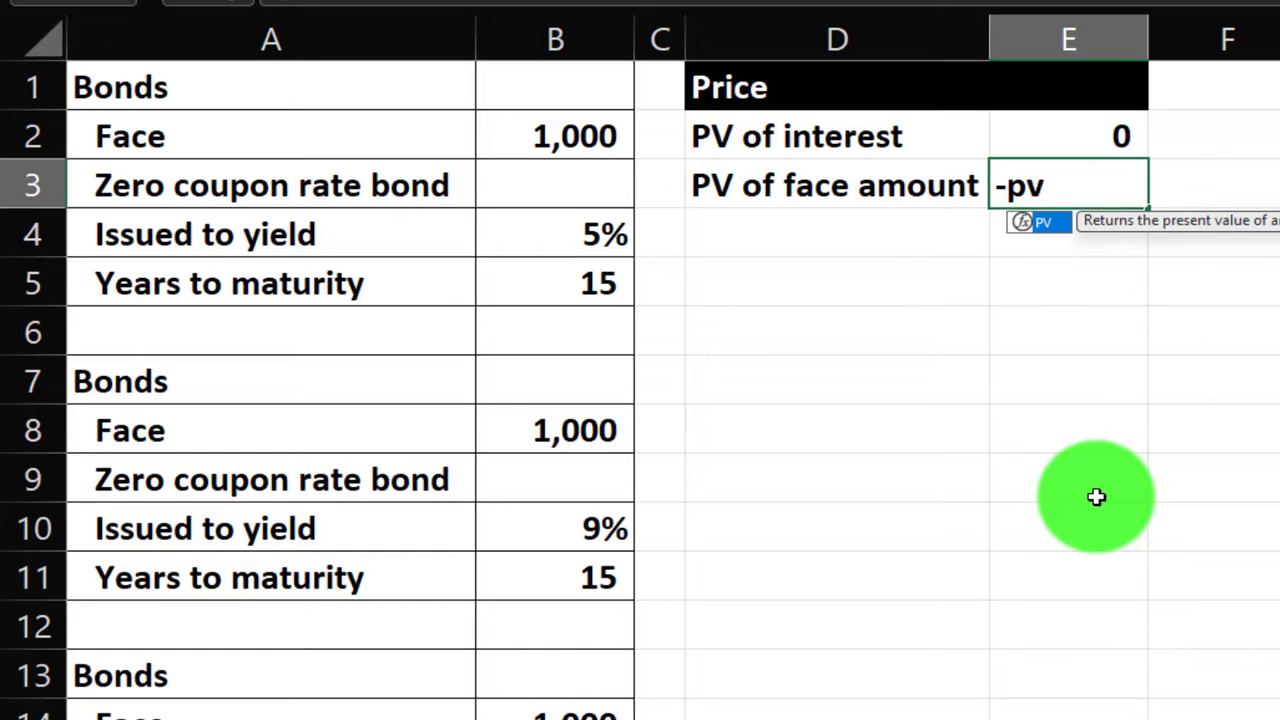
{"action": "type", "text": "("}
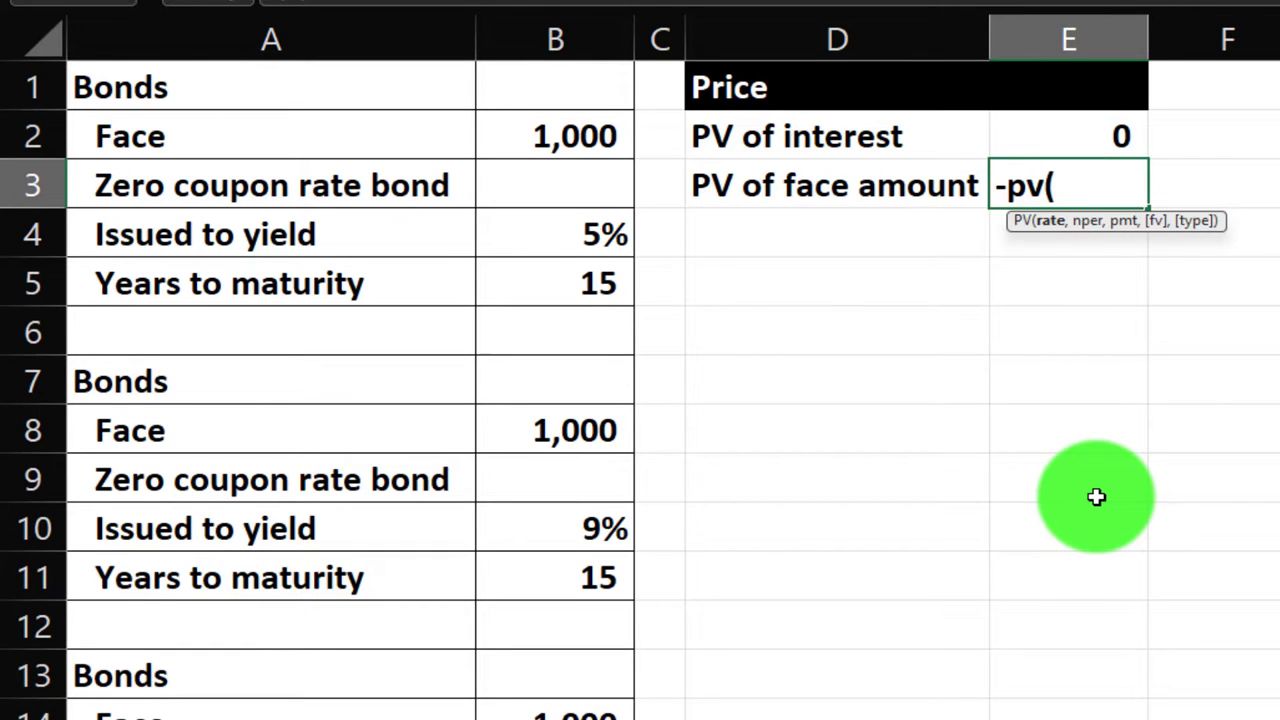
{"action": "left_click", "coordinate": [554, 234]}
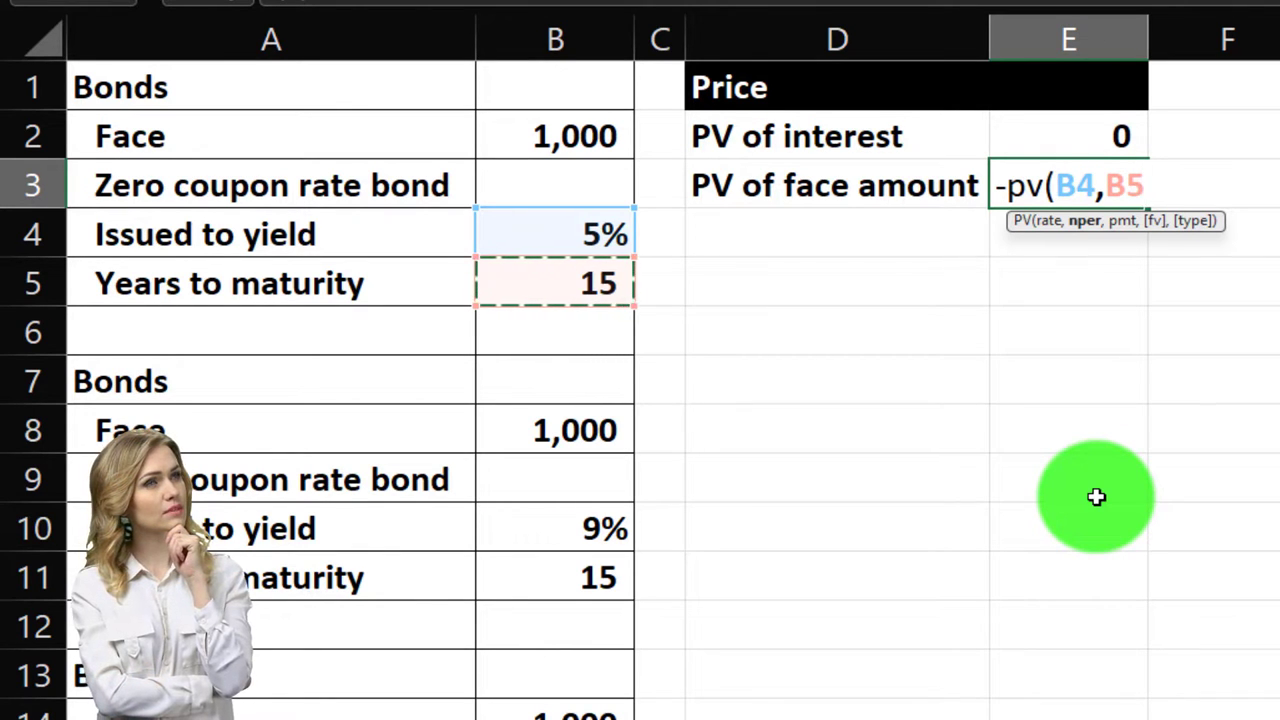
{"action": "type", "text": ","}
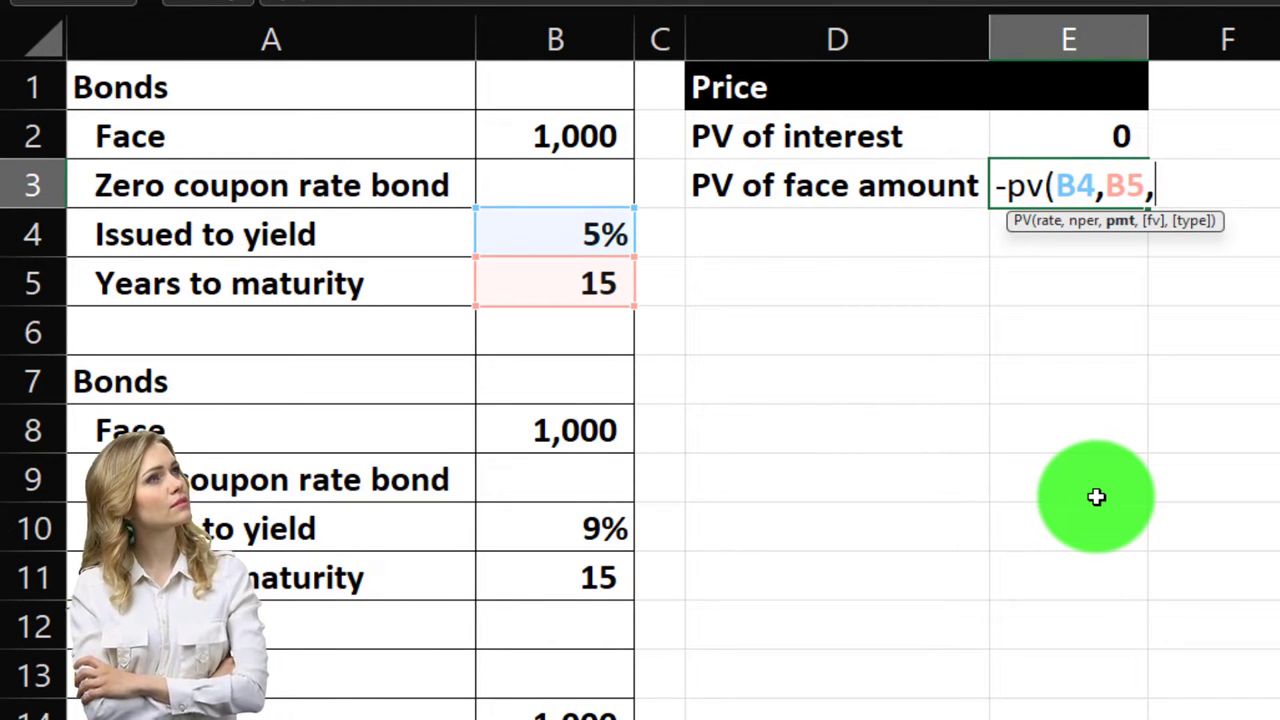
{"action": "type", "text": ","}
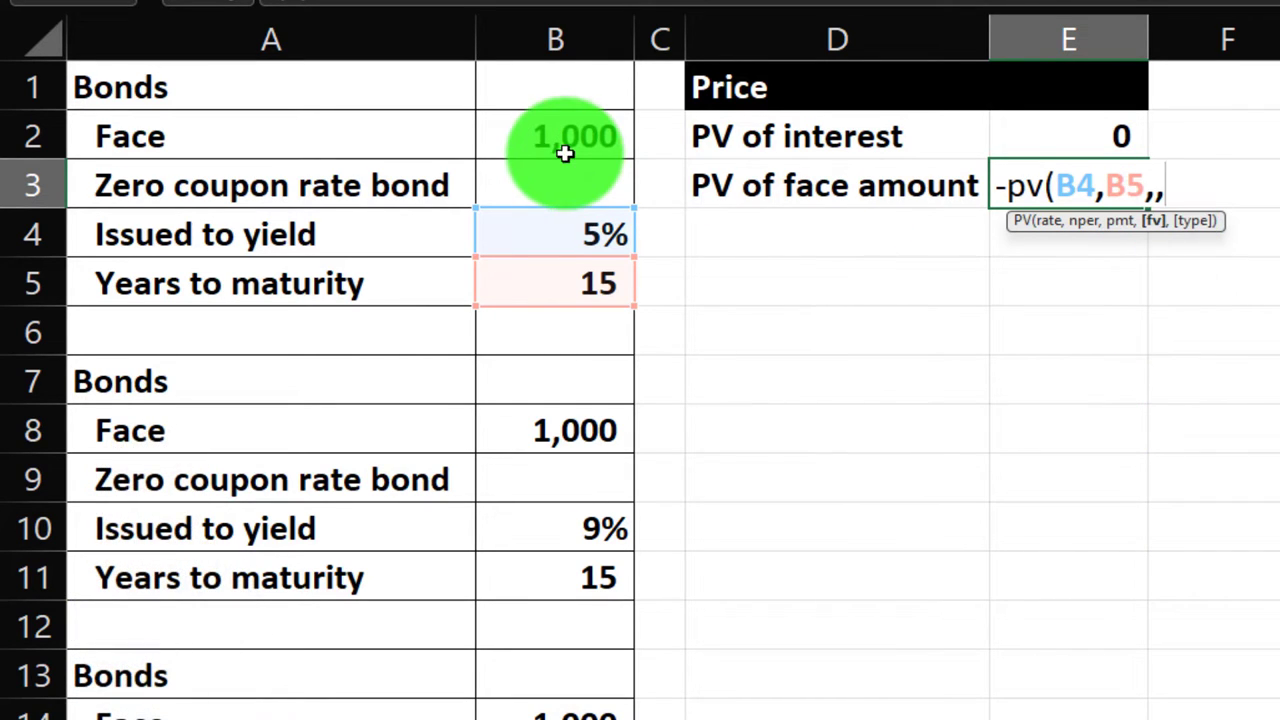
{"action": "left_click", "coordinate": [557, 137]}
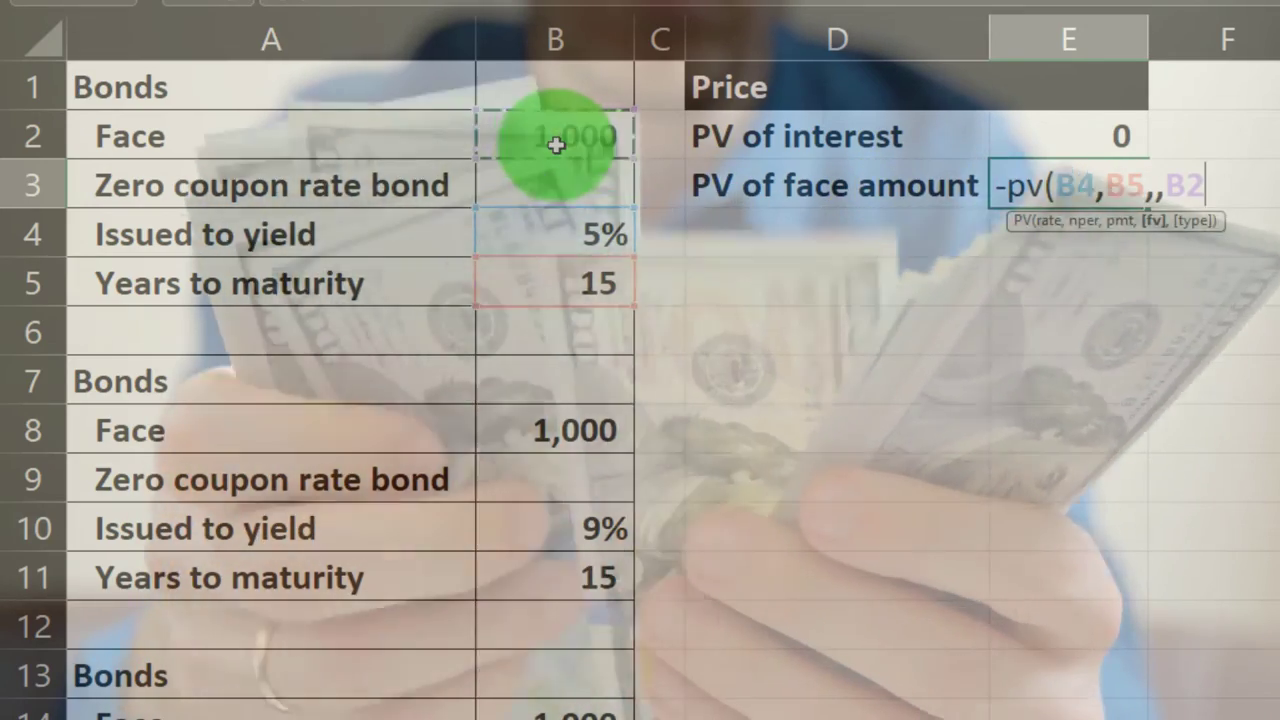
{"action": "key", "text": "Enter"}
{"action": "type", "text": "Price"}
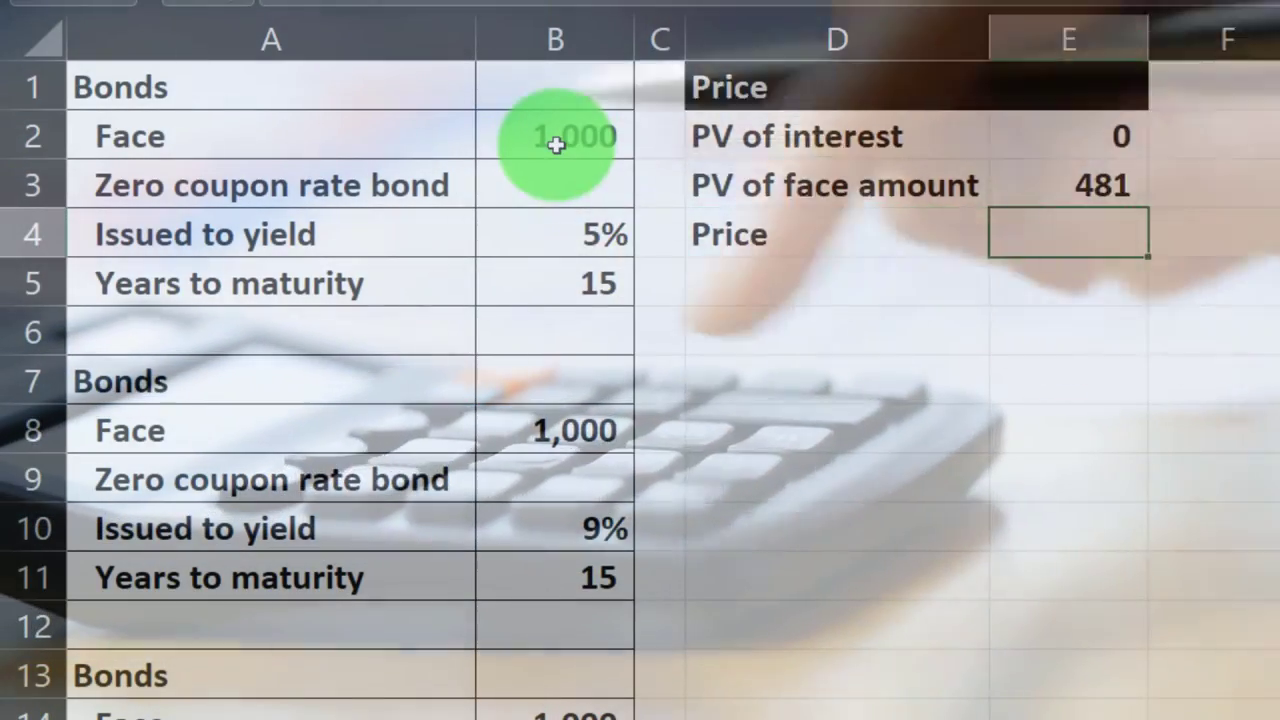
Total E2:E3 with =SUM in E4, giving a Price of 481
{"action": "type", "text": "=sum"}
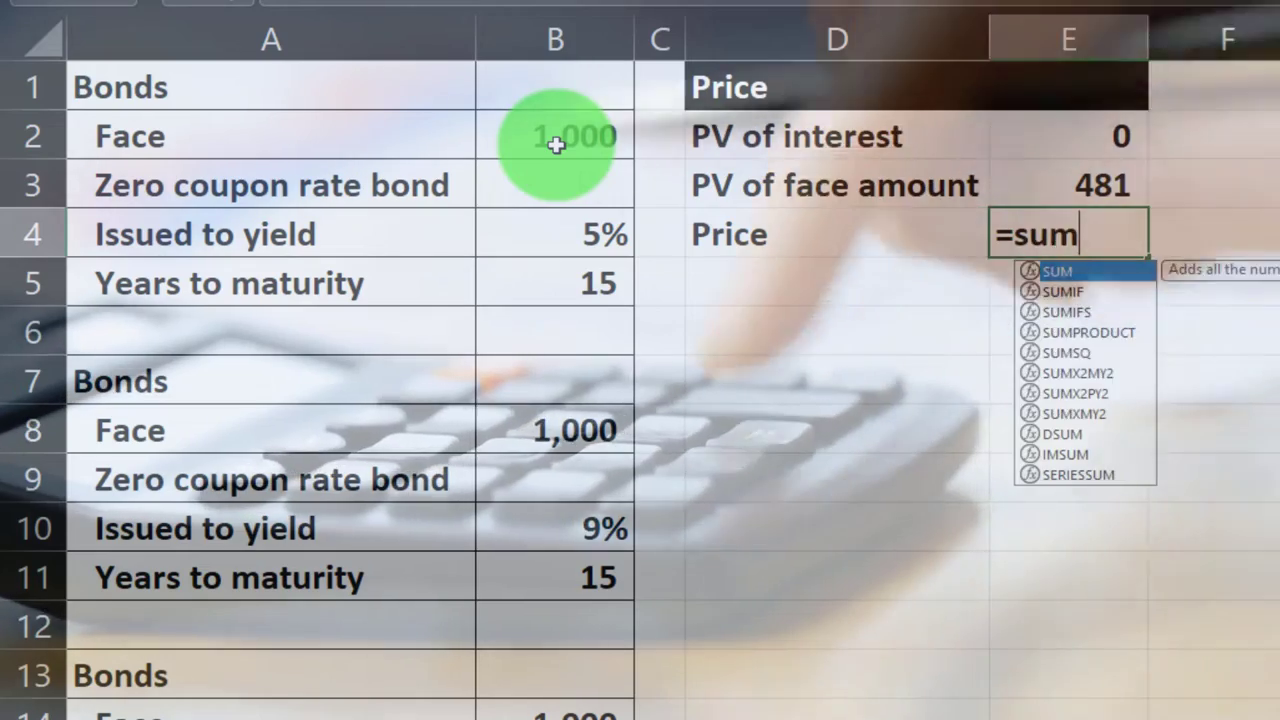
{"action": "key", "text": "Enter"}
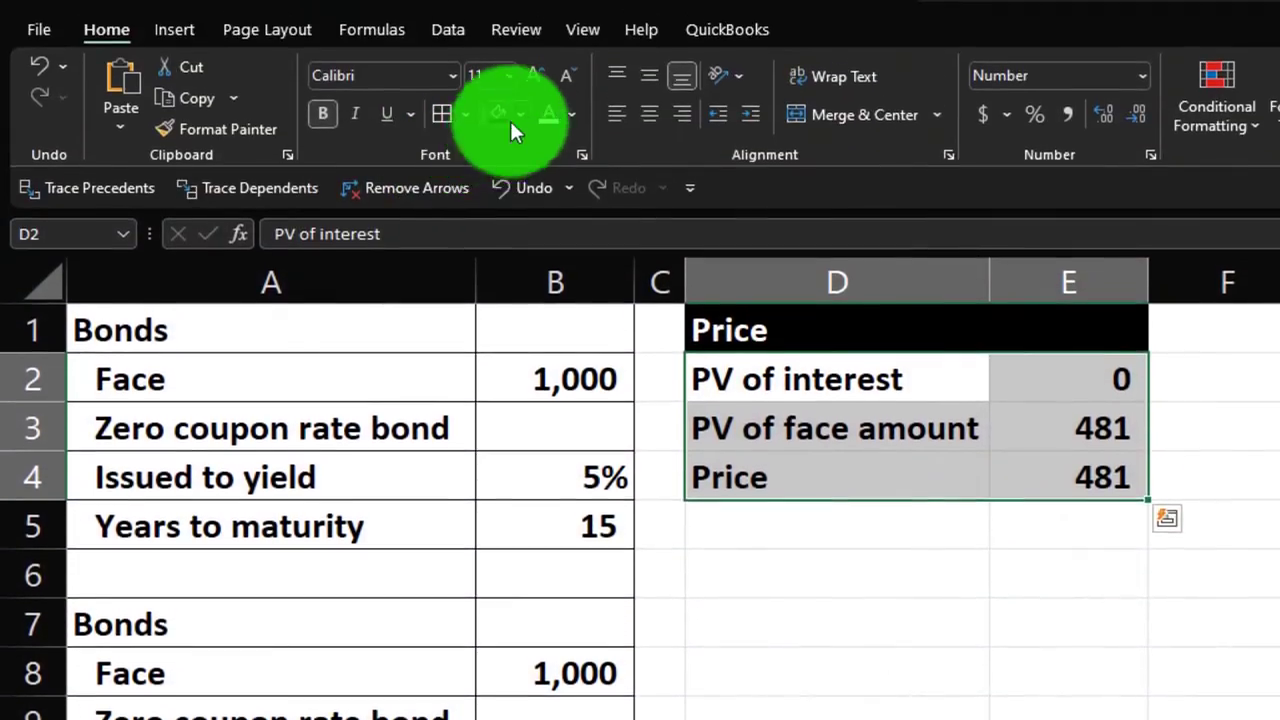
Fill D2:E4 with light blue from More Colors and add all borders
{"action": "left_click", "coordinate": [519, 113]}
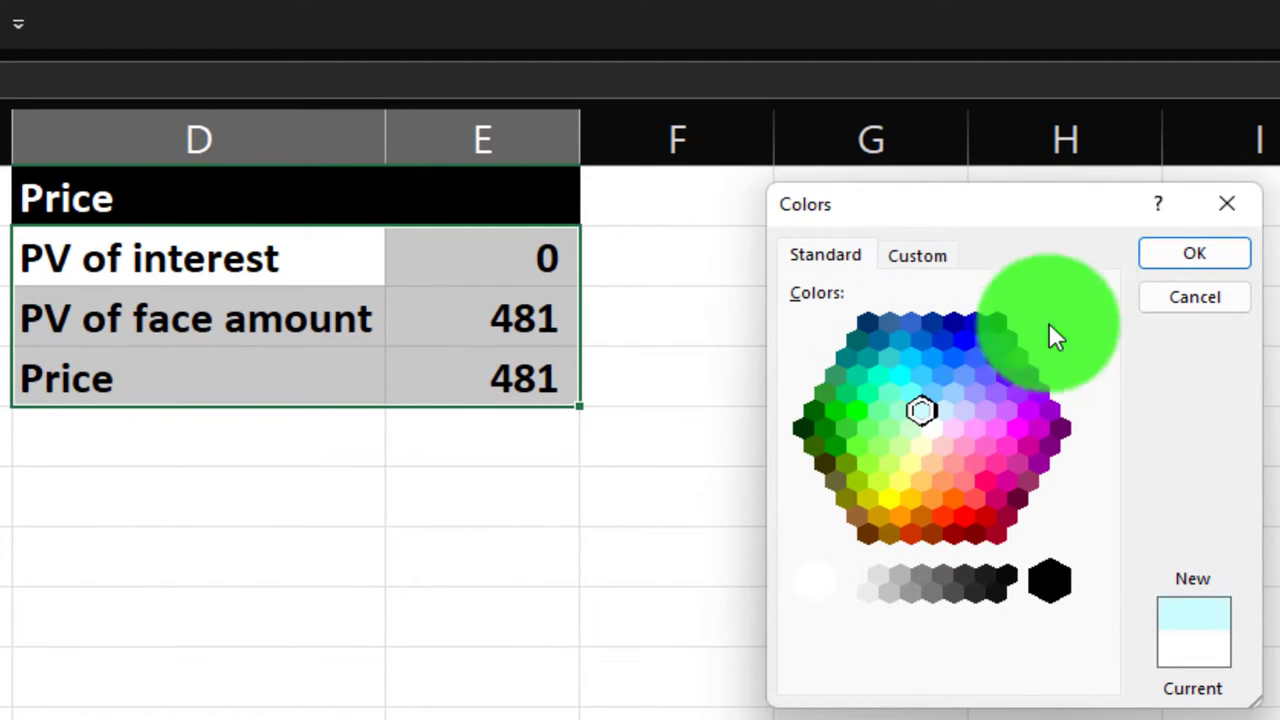
{"action": "left_click", "coordinate": [1194, 252]}
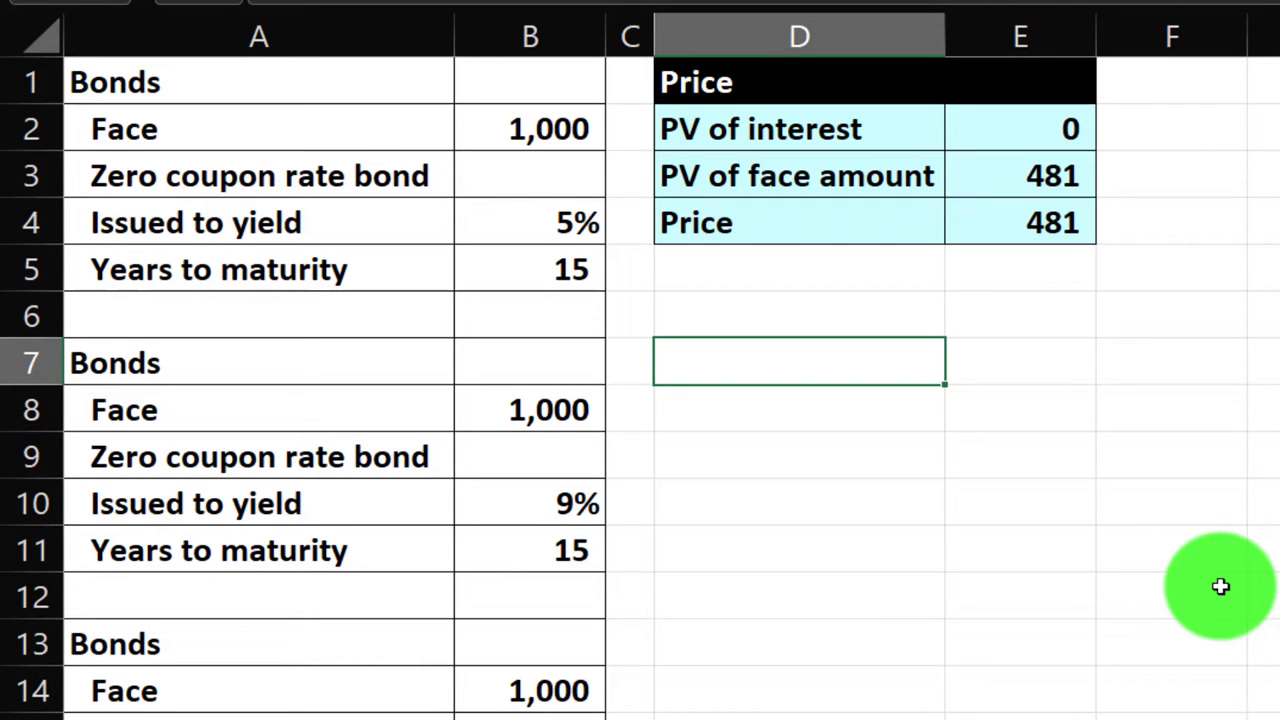
Add the Price header and enter 0 as the 9% bond's PV of interest in E8
{"action": "type", "text": "Price"}
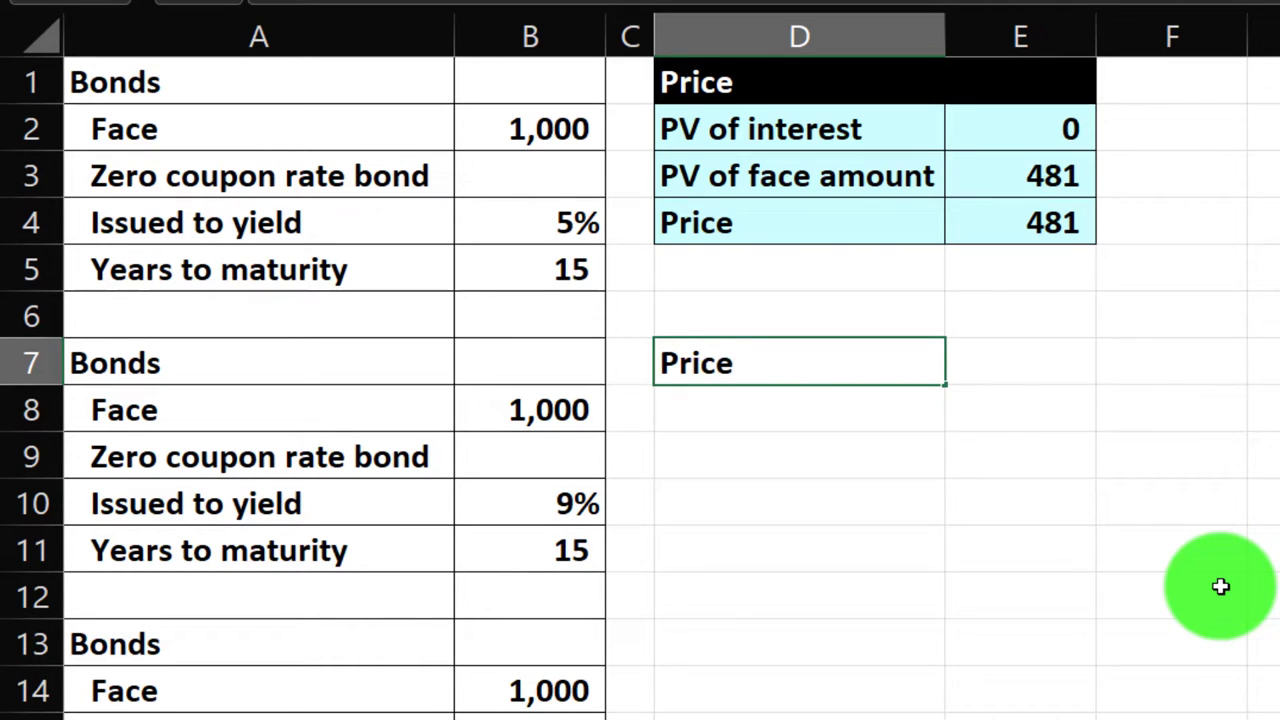
{"action": "left_click", "coordinate": [798, 408]}
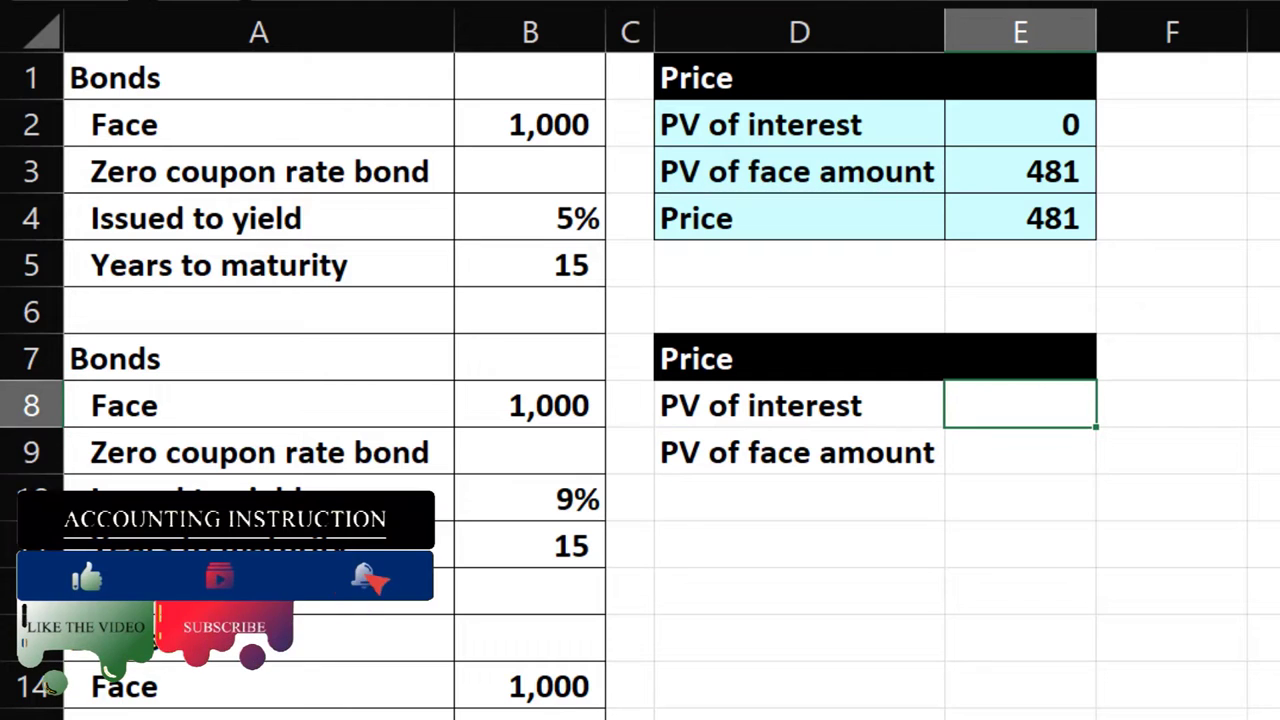
{"action": "key", "text": "Enter"}
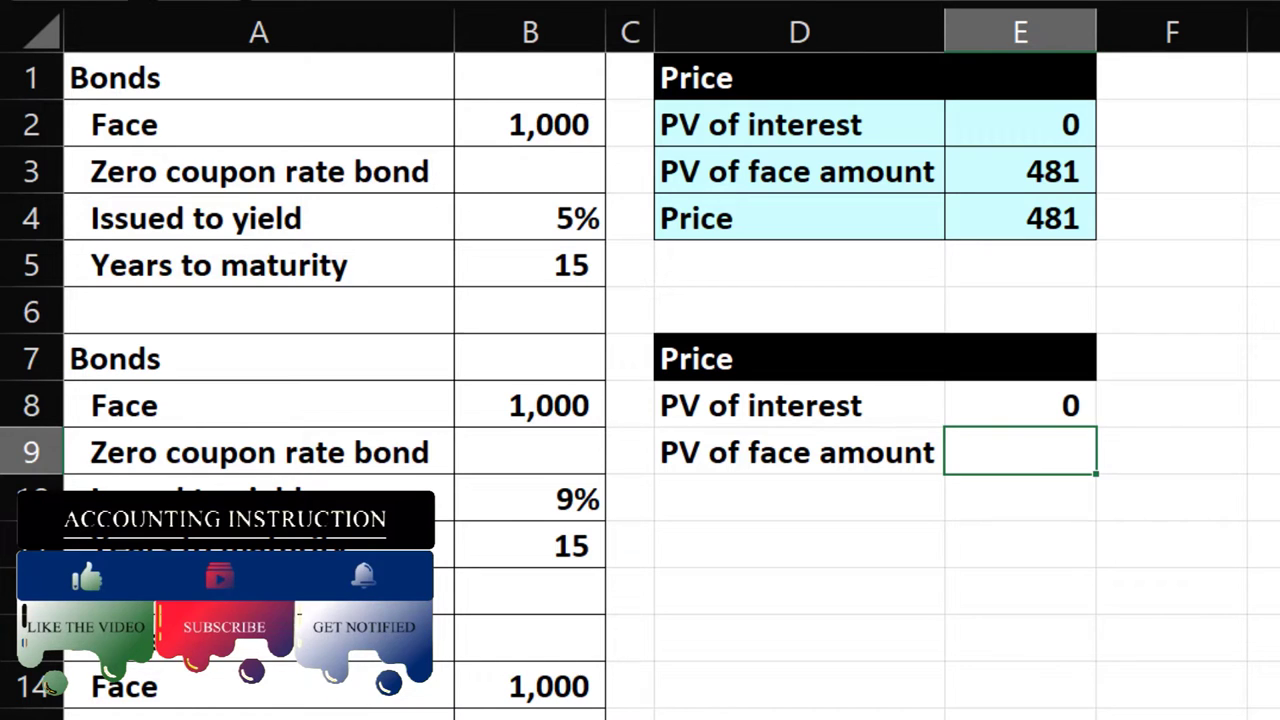
Enter =-PV in E9 using the 9% yield, 15 years and face value, giving 275
{"action": "type", "text": "-"}
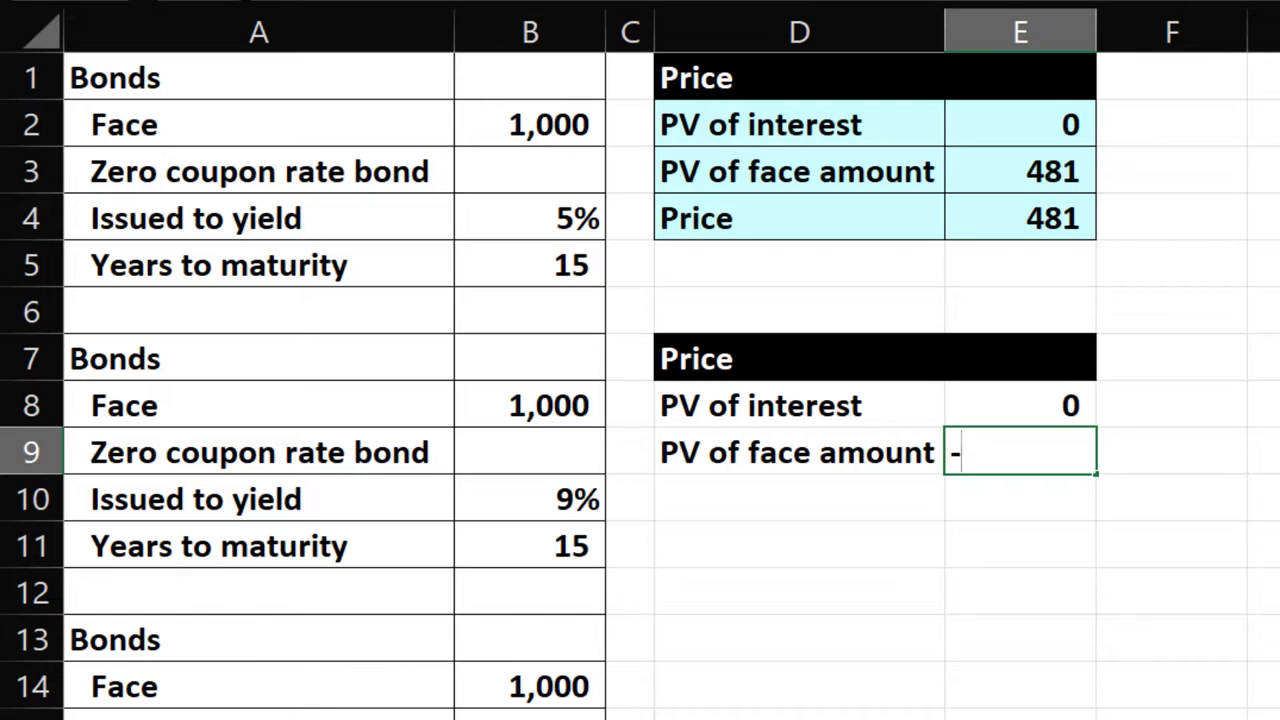
{"action": "type", "text": "pv("}
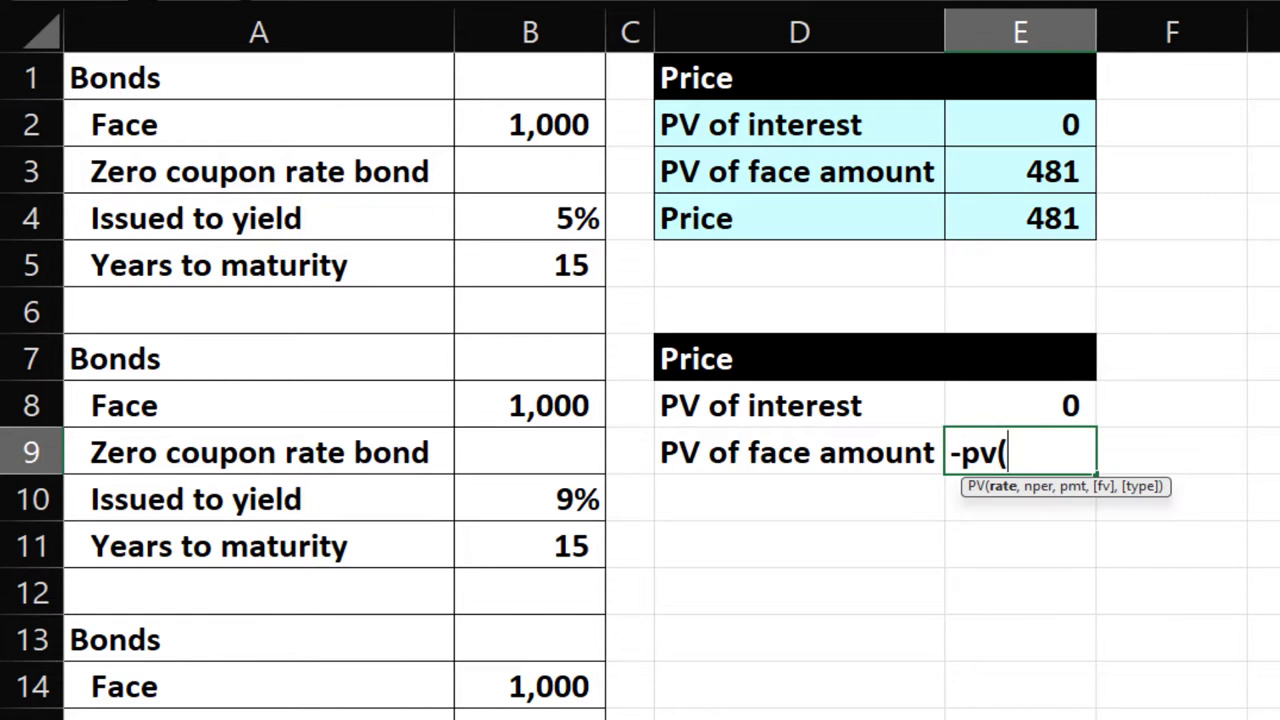
{"action": "left_click", "coordinate": [530, 452]}
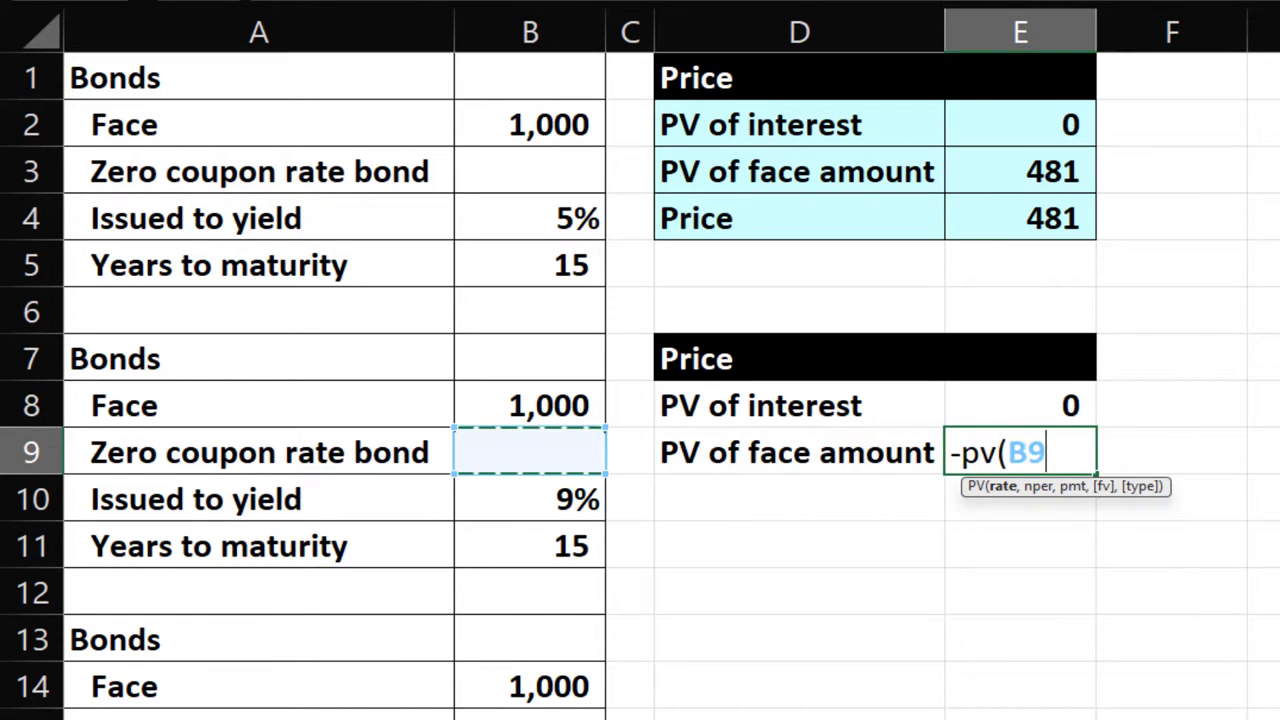
{"action": "left_click", "coordinate": [529, 499]}
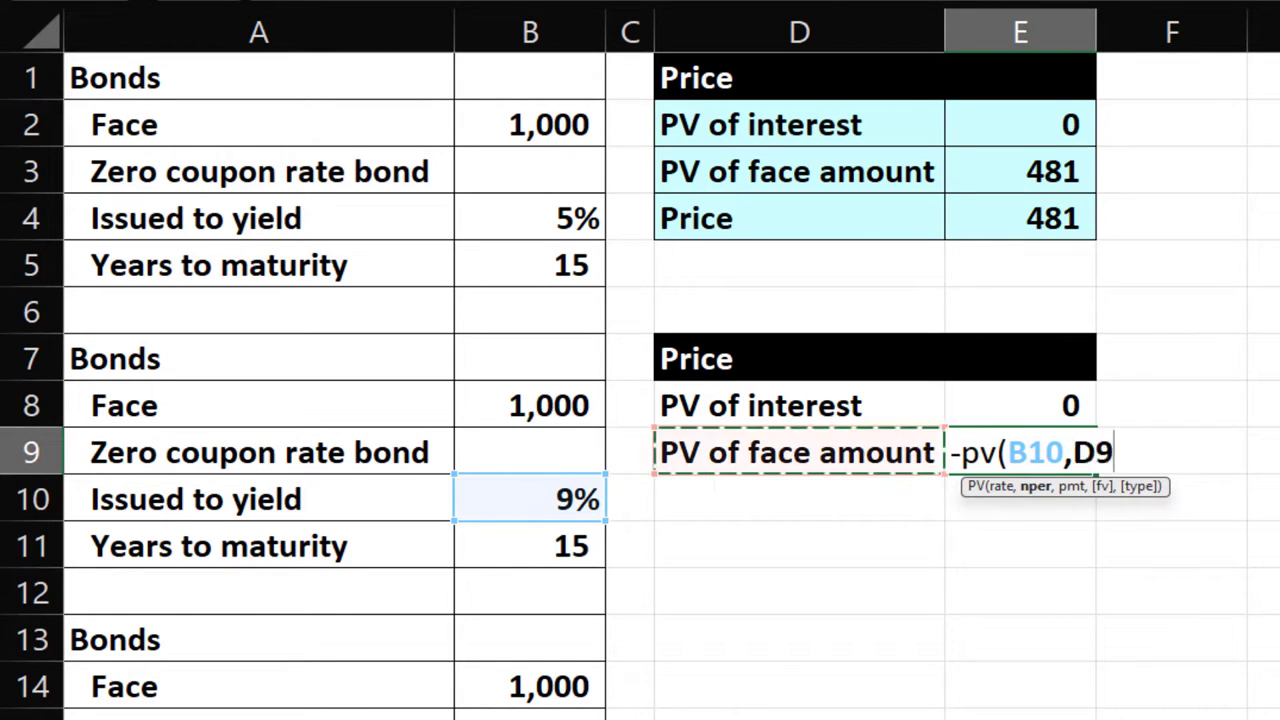
{"action": "left_click", "coordinate": [529, 545]}
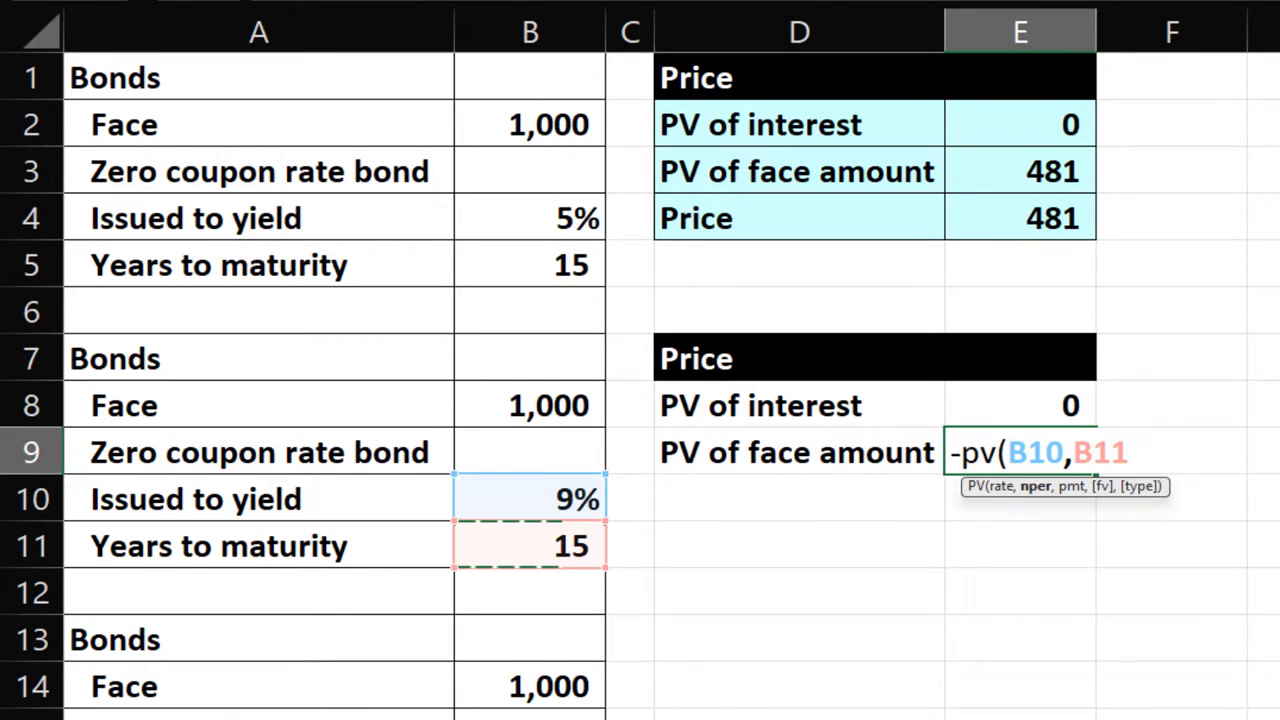
{"action": "type", "text": ",,"}
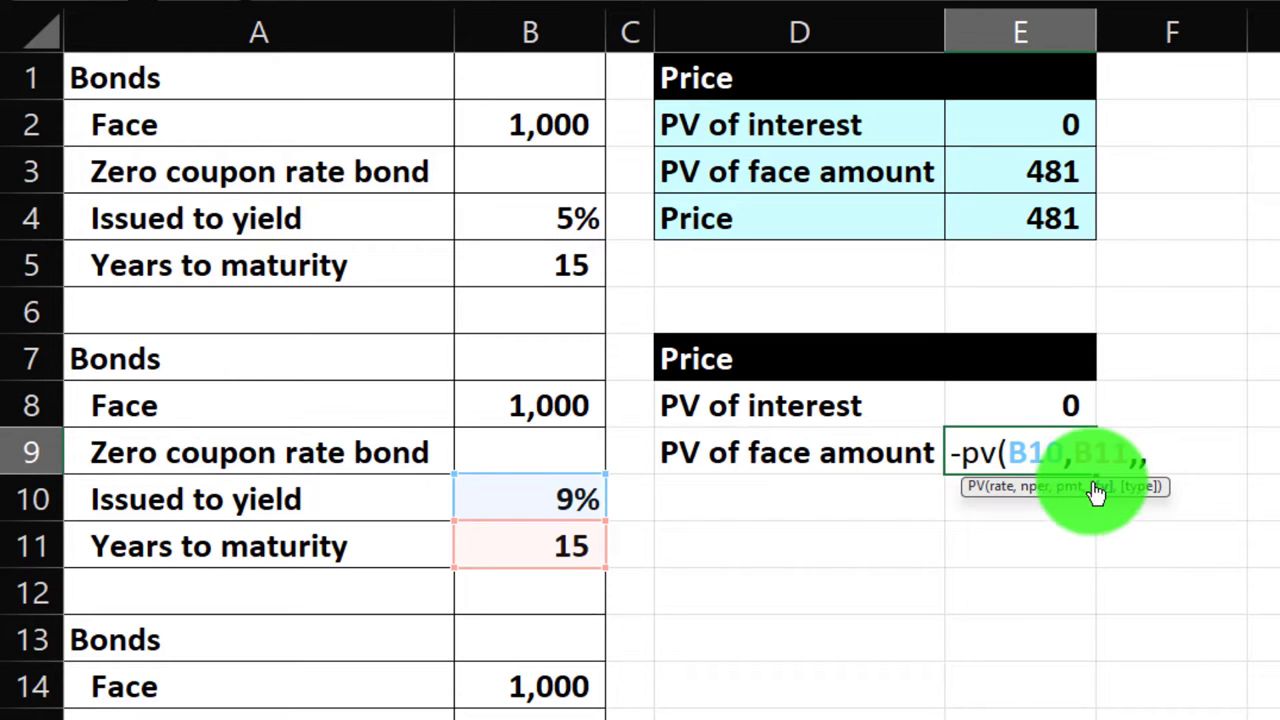
{"action": "mouse_move", "coordinate": [1080, 510]}
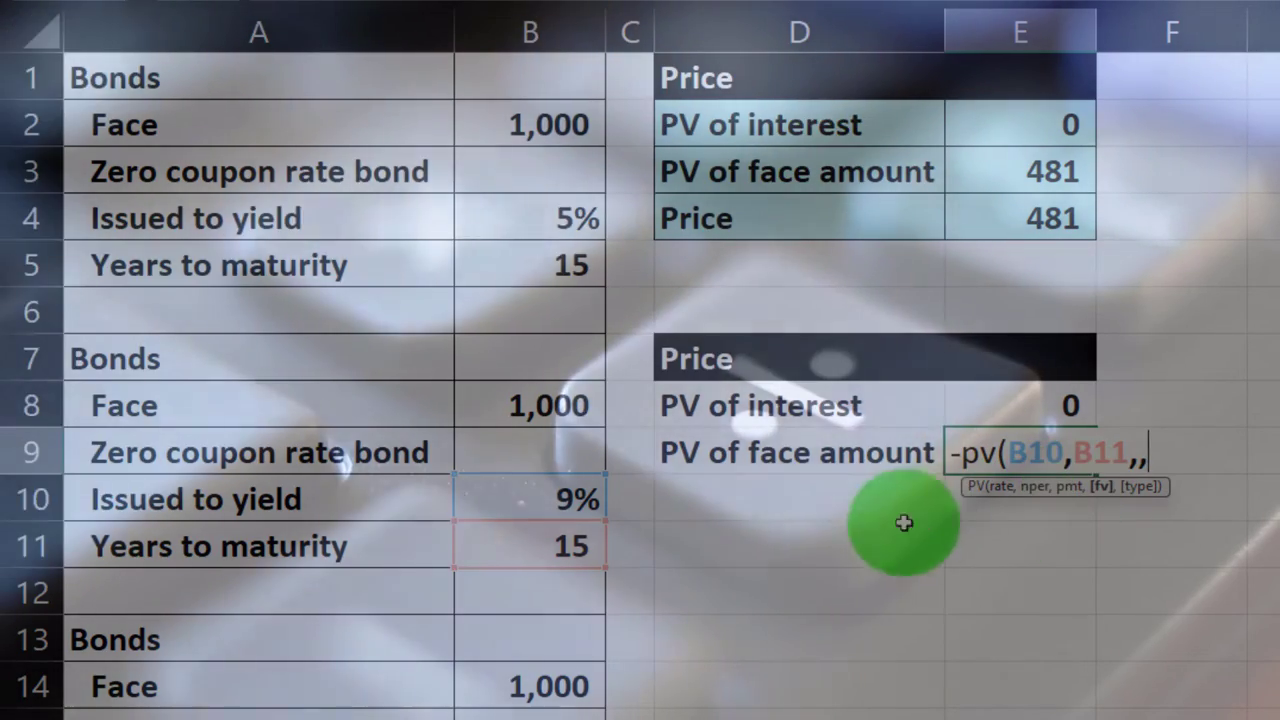
{"action": "mouse_move", "coordinate": [555, 422]}
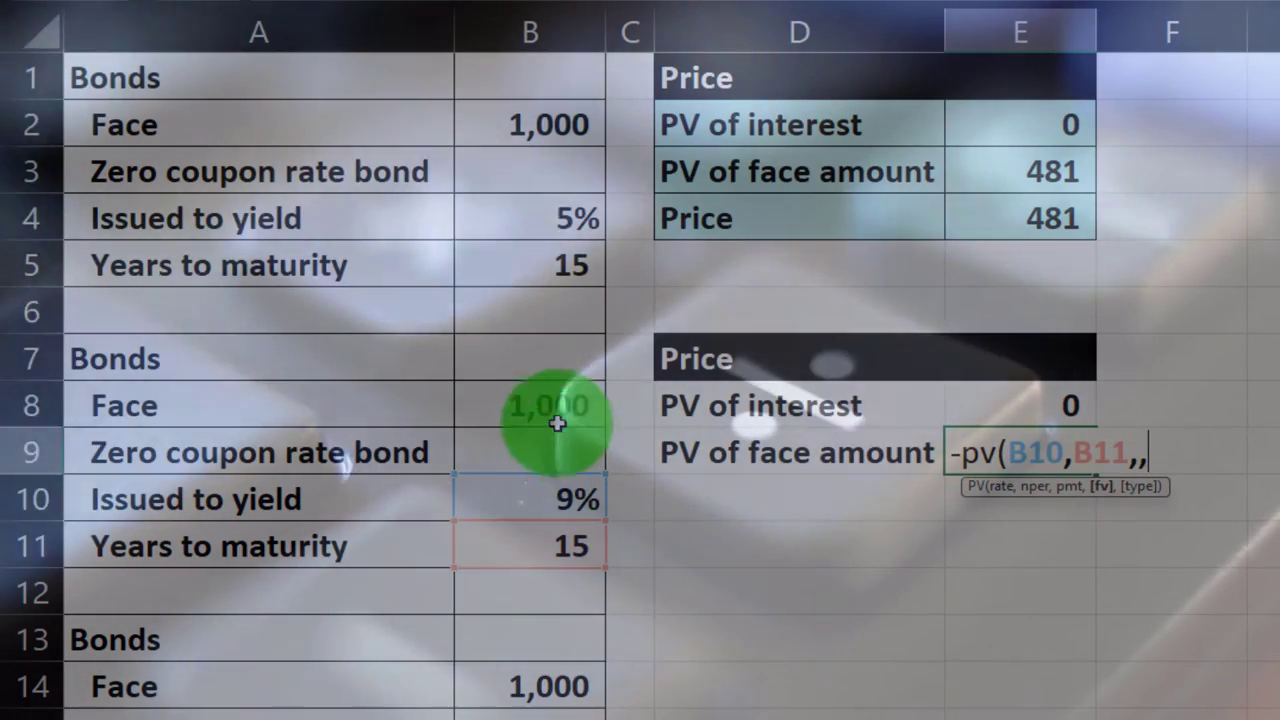
{"action": "key", "text": "Enter"}
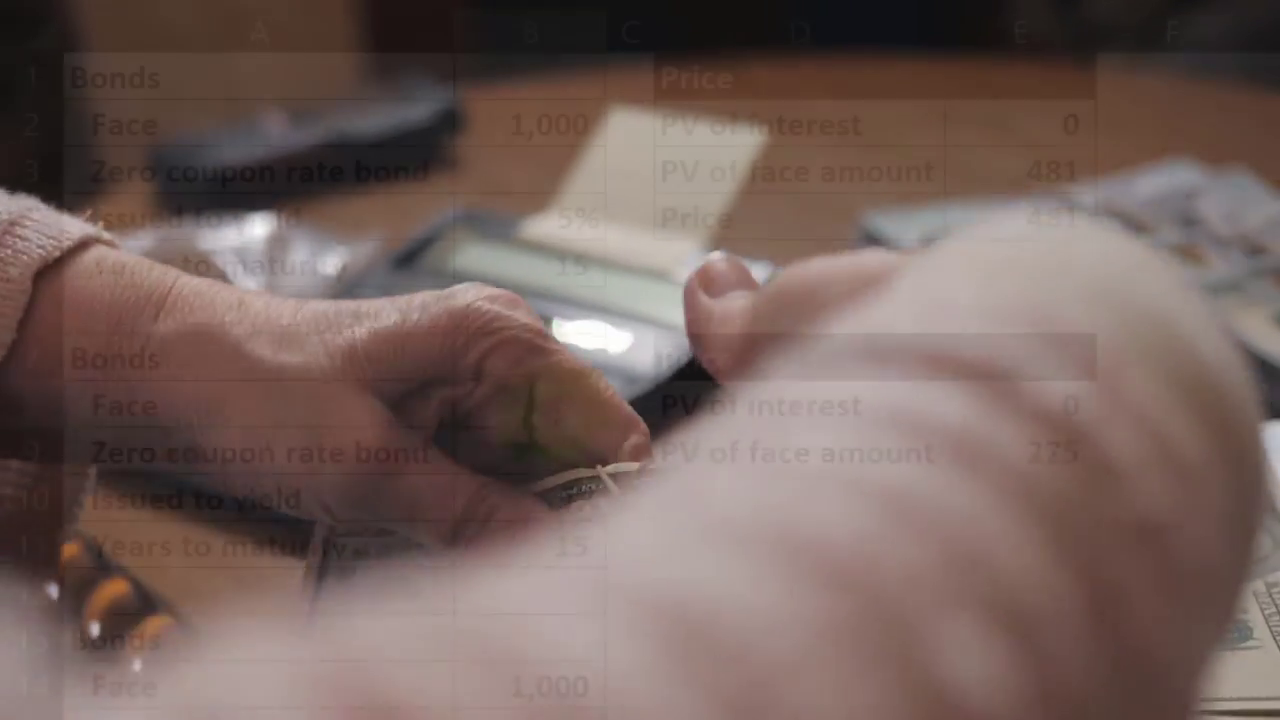
{"action": "left_click", "coordinate": [550, 415]}
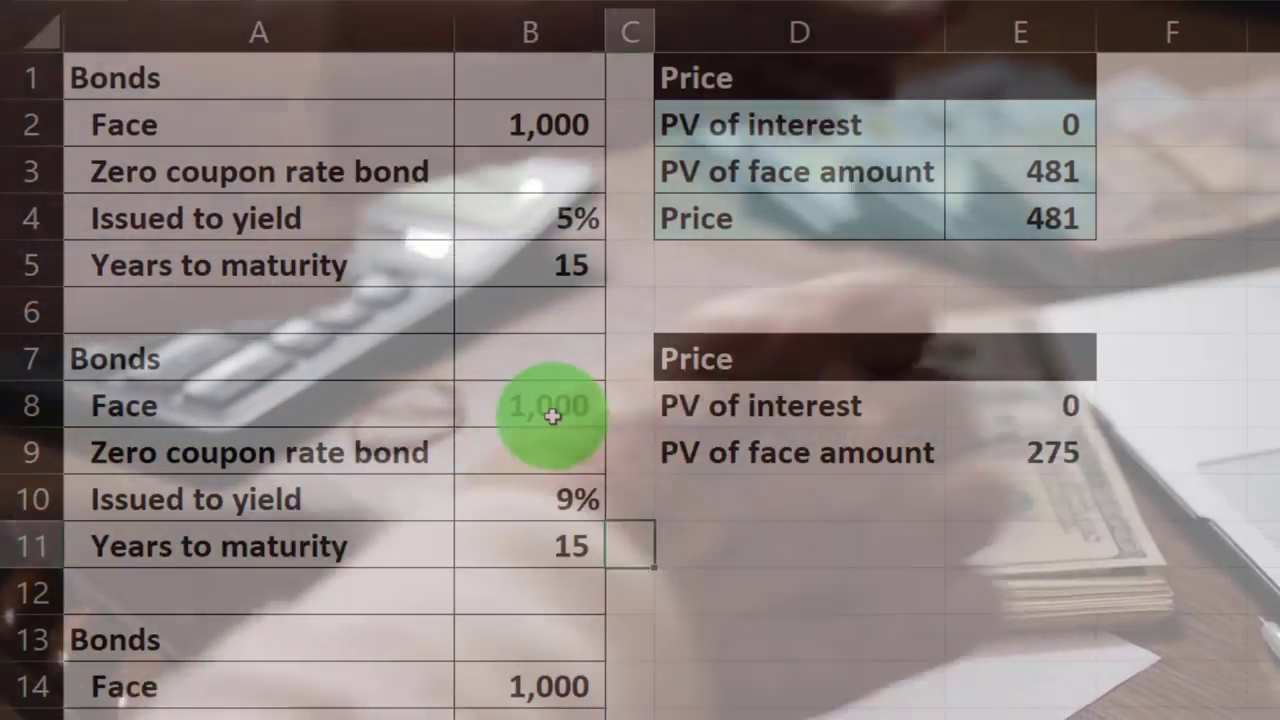
Add a Price row with =SUM(E8:E9) totalling 275 and border the second table
{"action": "type", "text": "Price"}
{"action": "left_click", "coordinate": [1020, 499]}
{"action": "type", "text": "="}
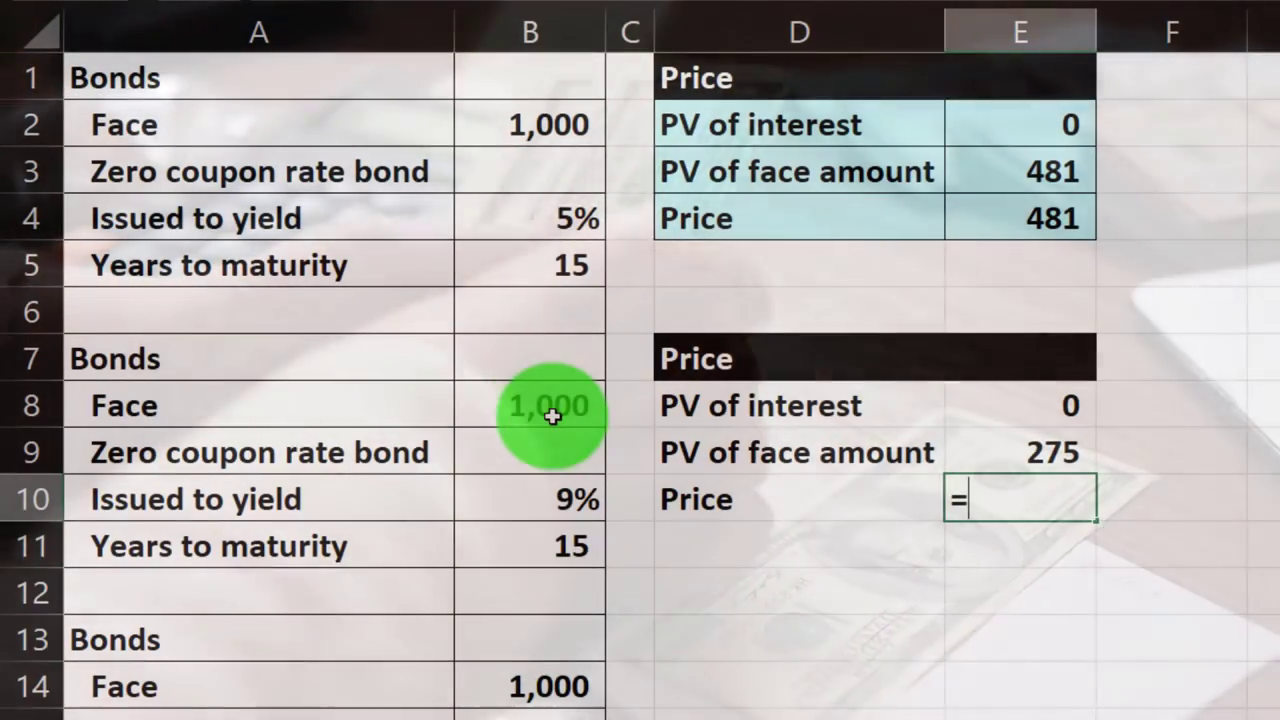
{"action": "type", "text": "sum)"}
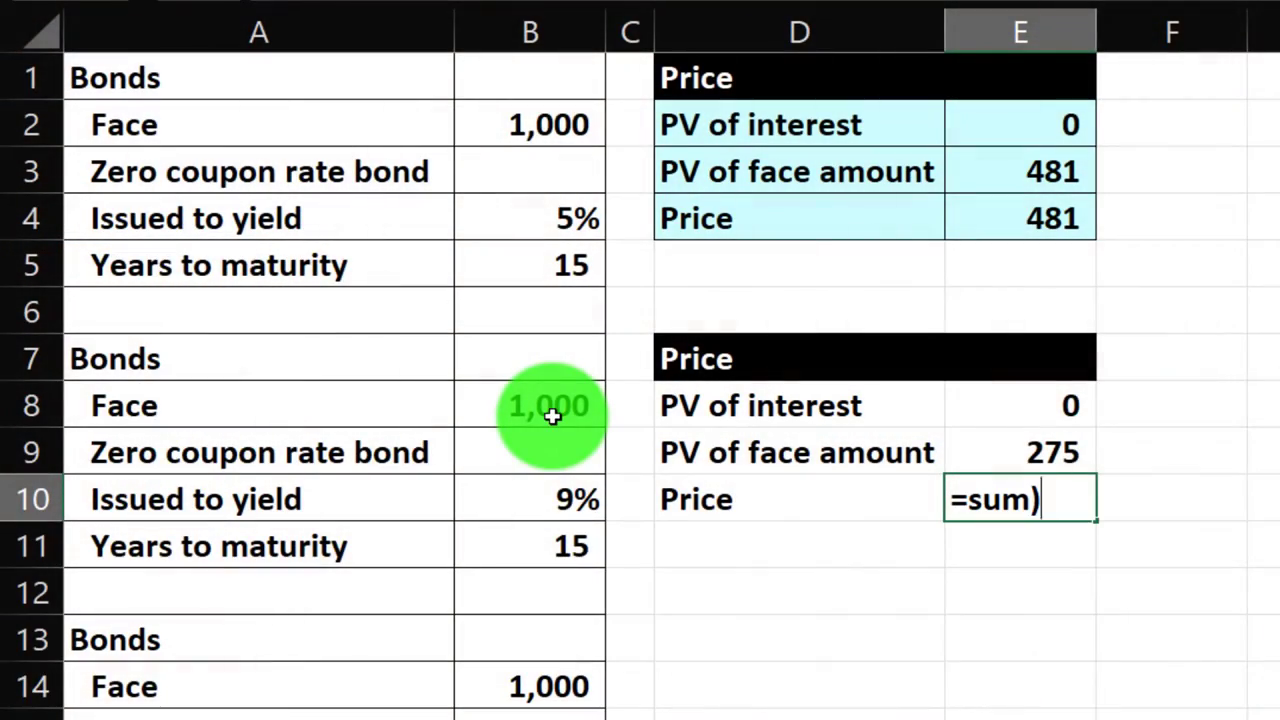
{"action": "type", "text": "("}
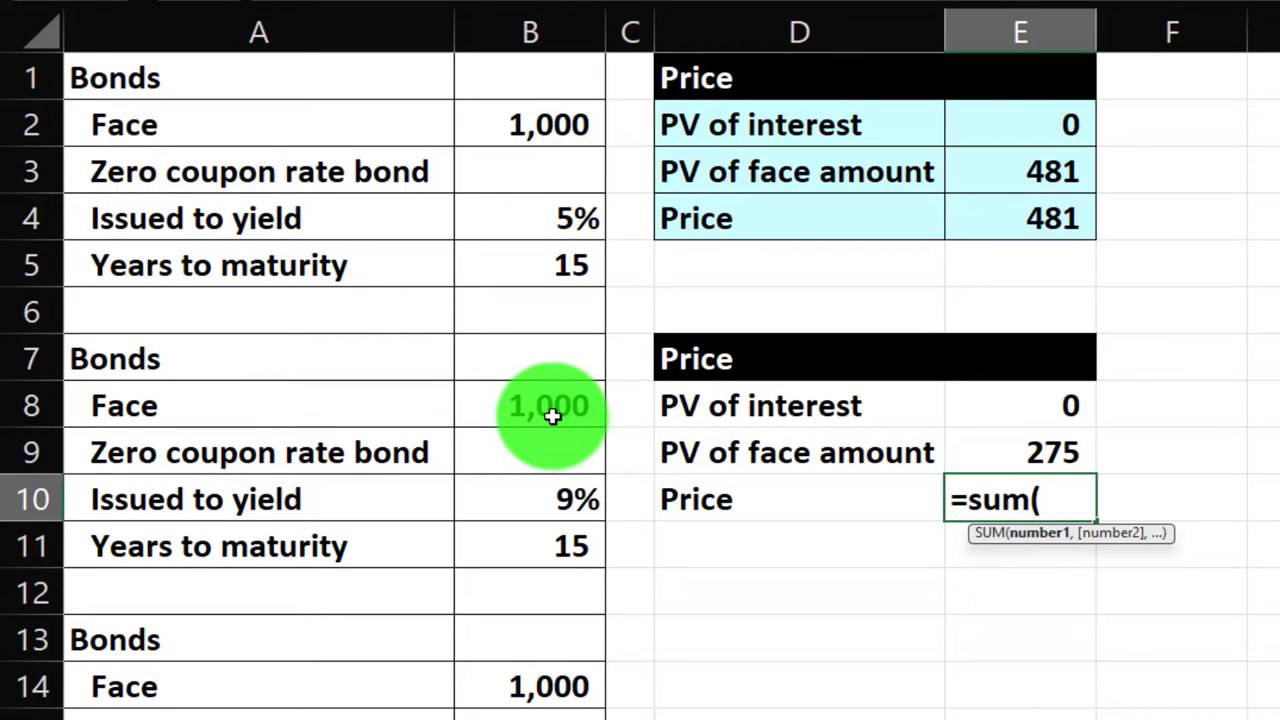
{"action": "key", "text": "Enter"}
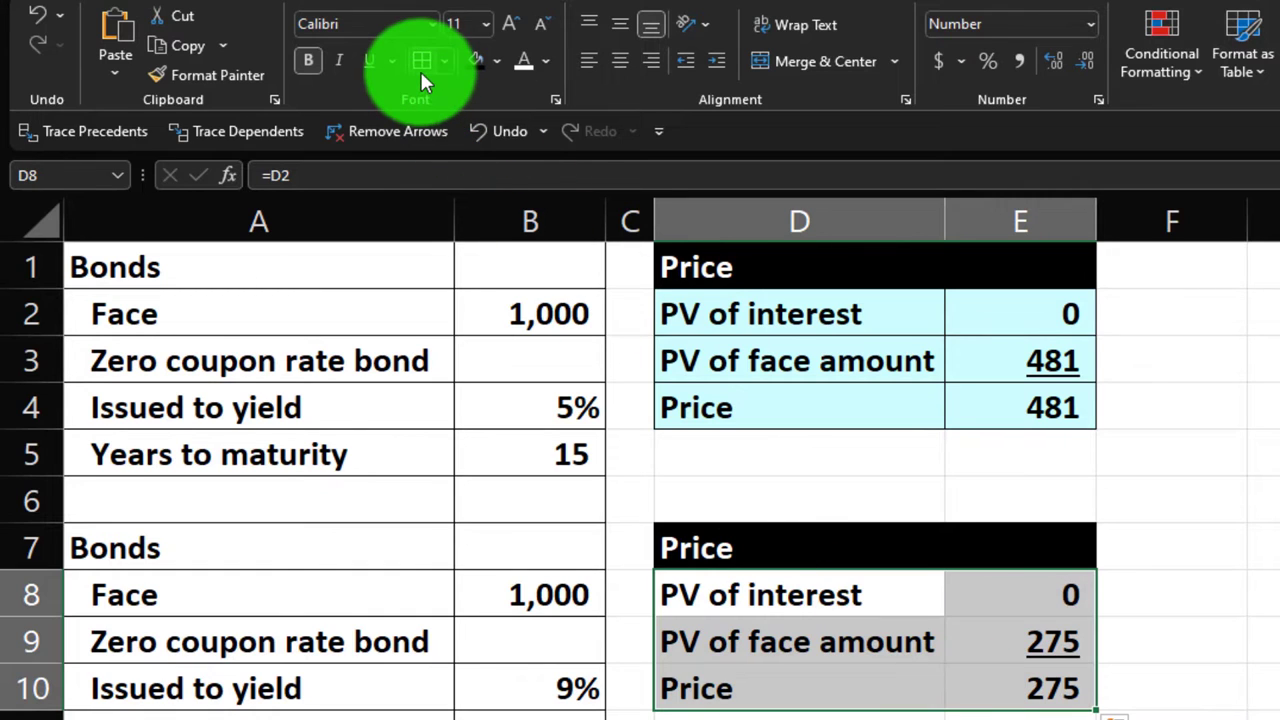
{"action": "left_click", "coordinate": [494, 61]}
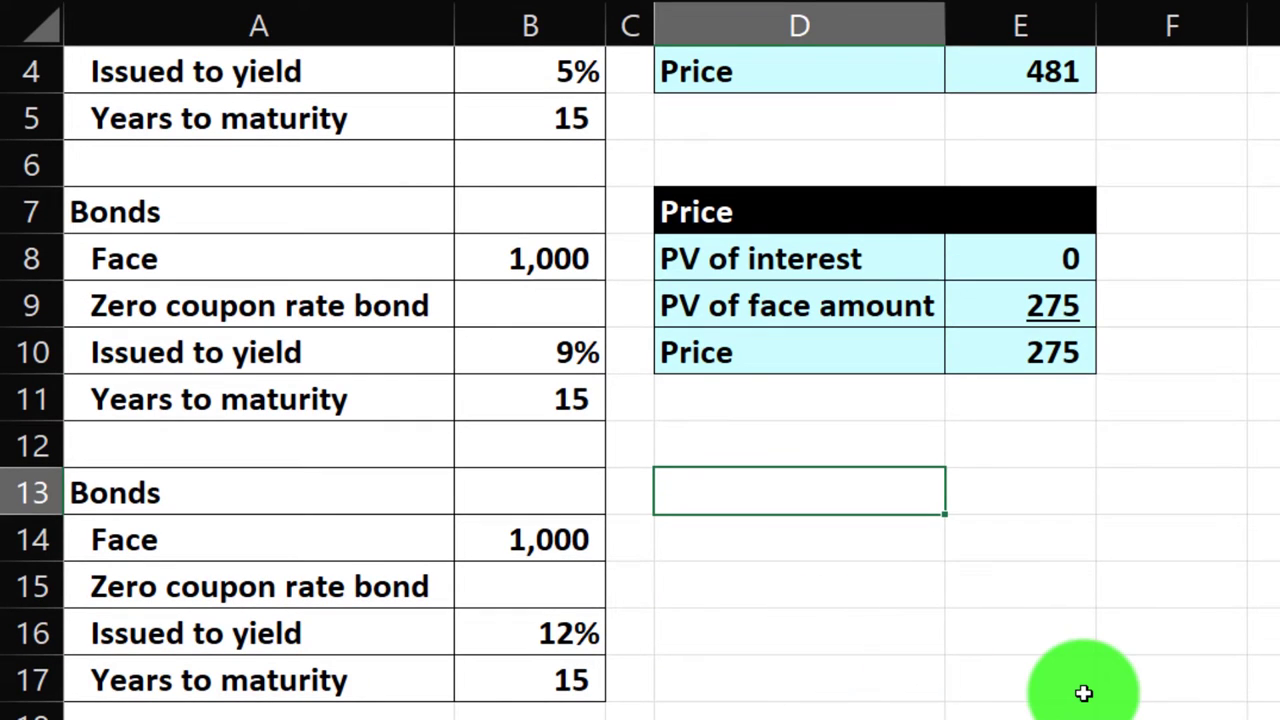
Type Price in D13 and fill the heading row D13:E13 black
{"action": "type", "text": "Pri"}
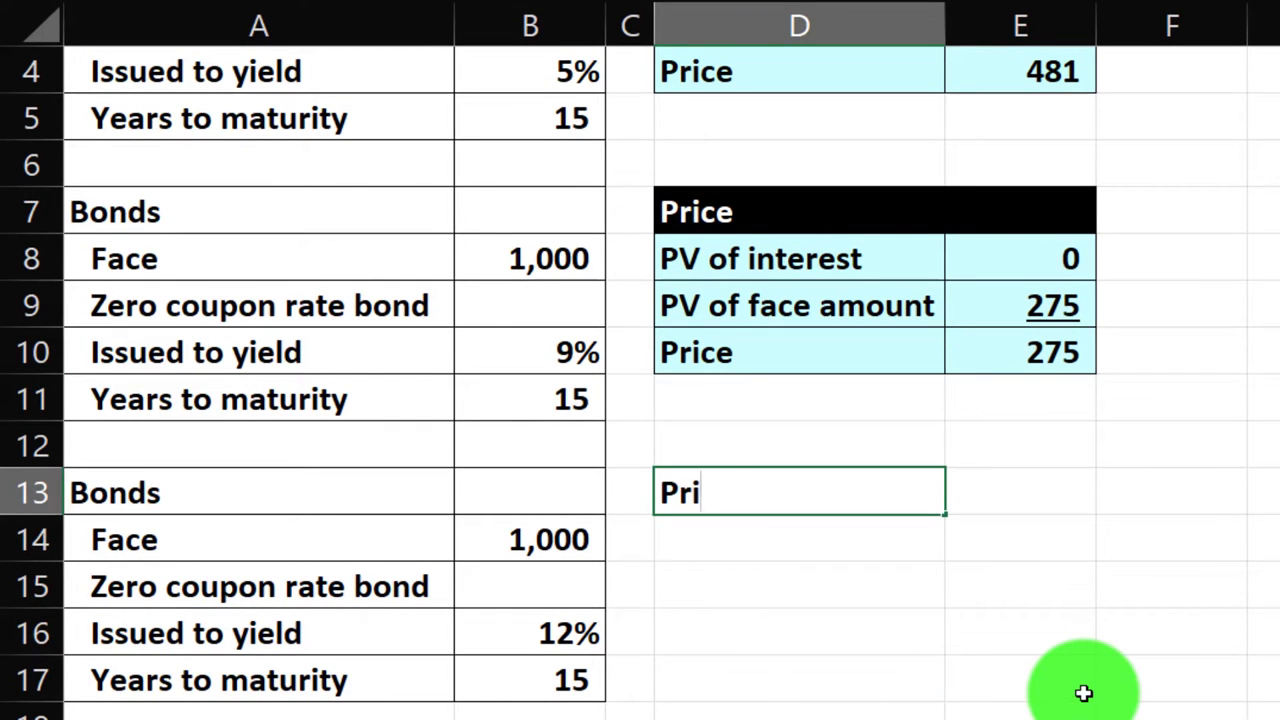
{"action": "key", "text": "Enter"}
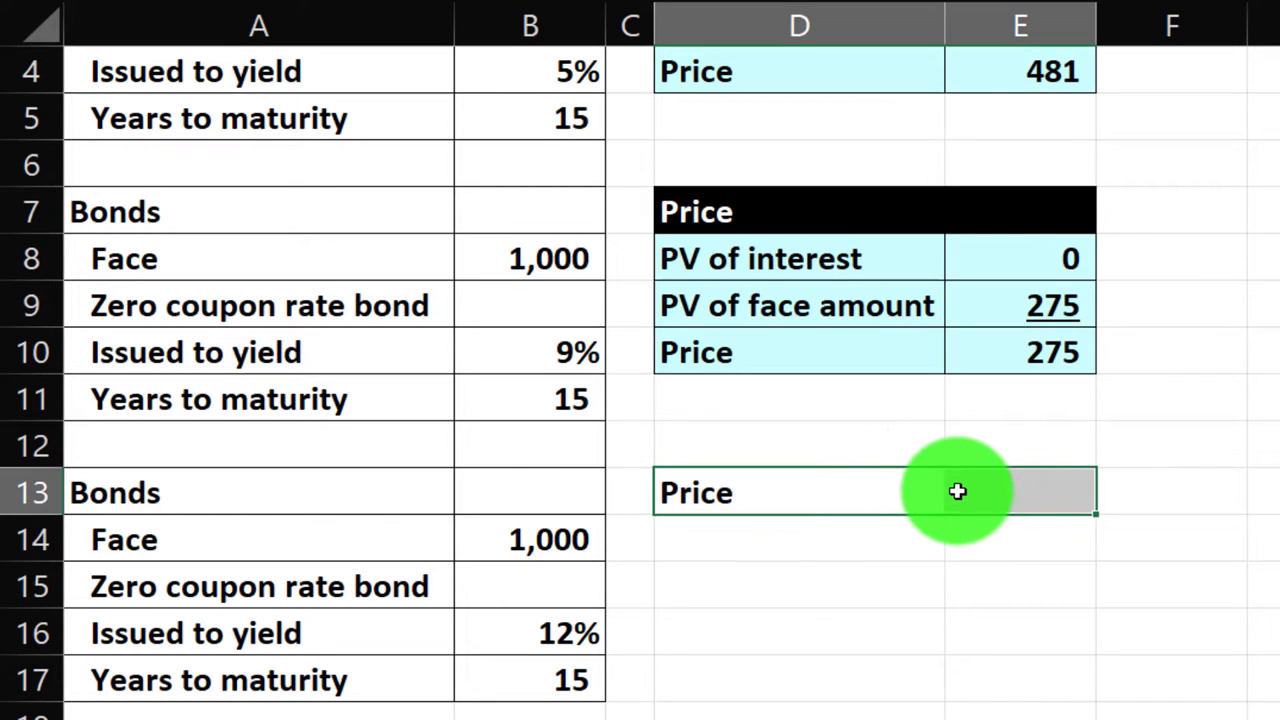
{"action": "mouse_move", "coordinate": [962, 489]}
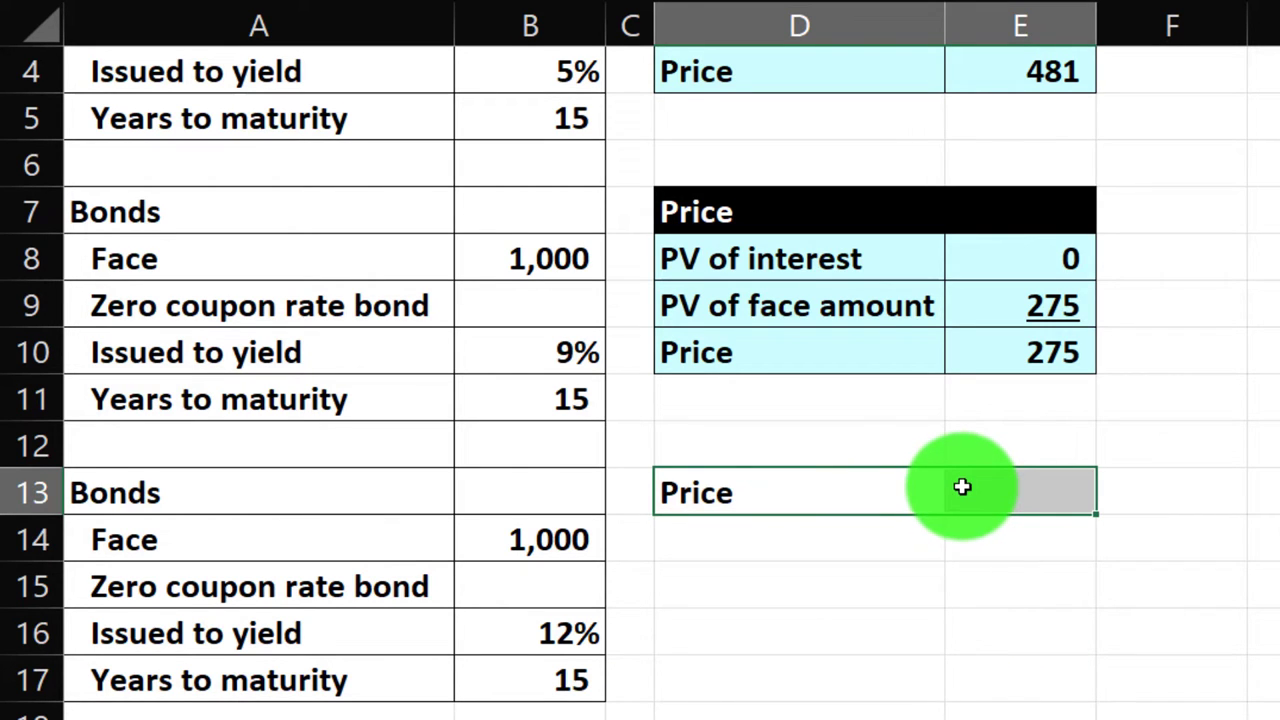
{"action": "left_click", "coordinate": [82, 25]}
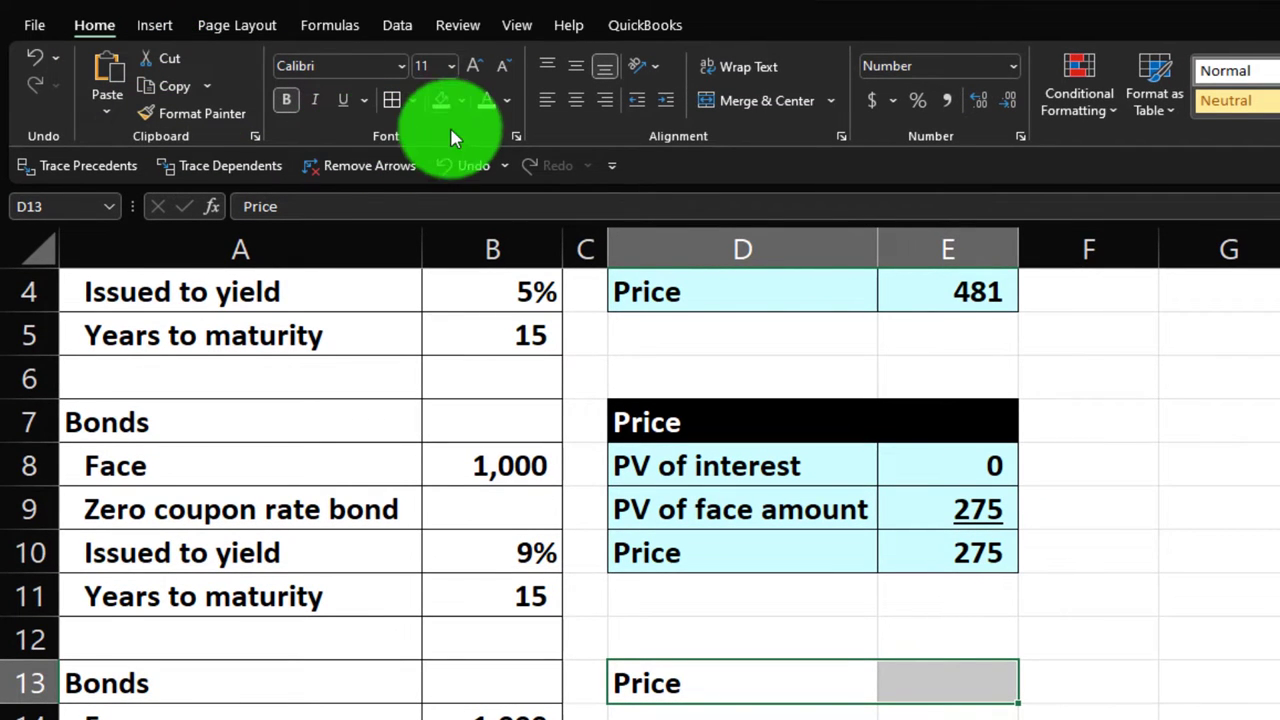
{"action": "left_click", "coordinate": [459, 100]}
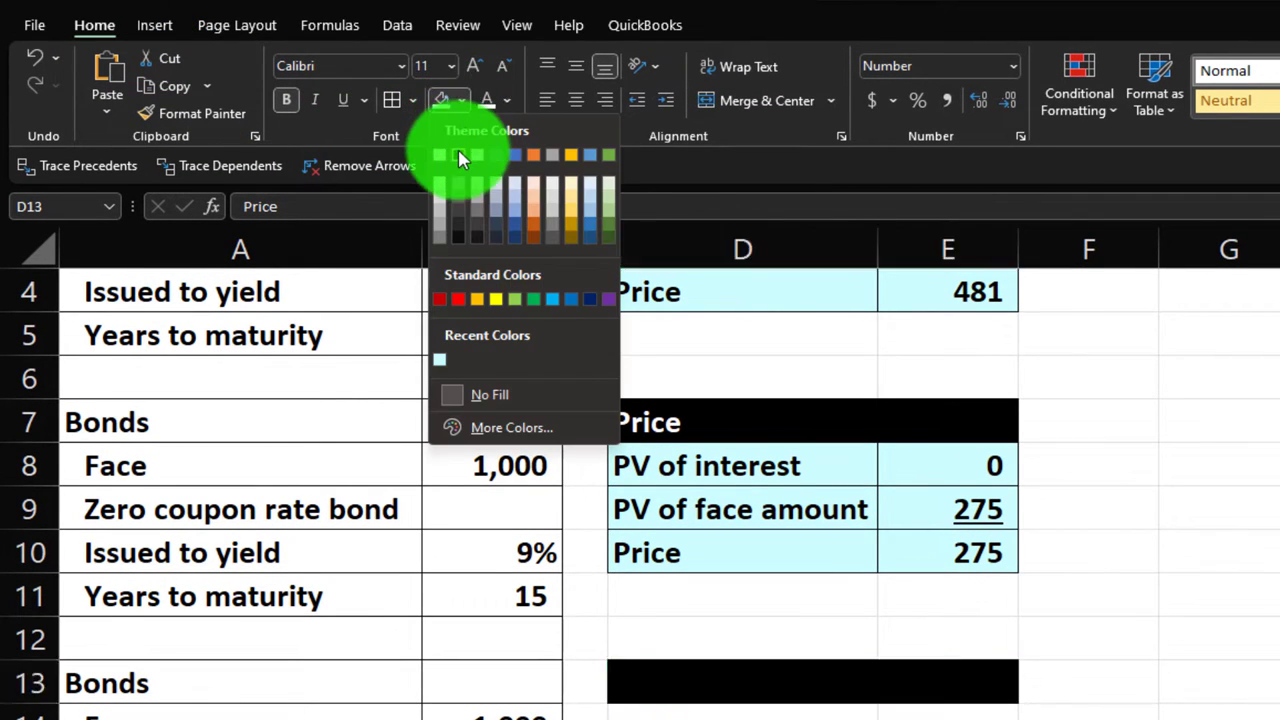